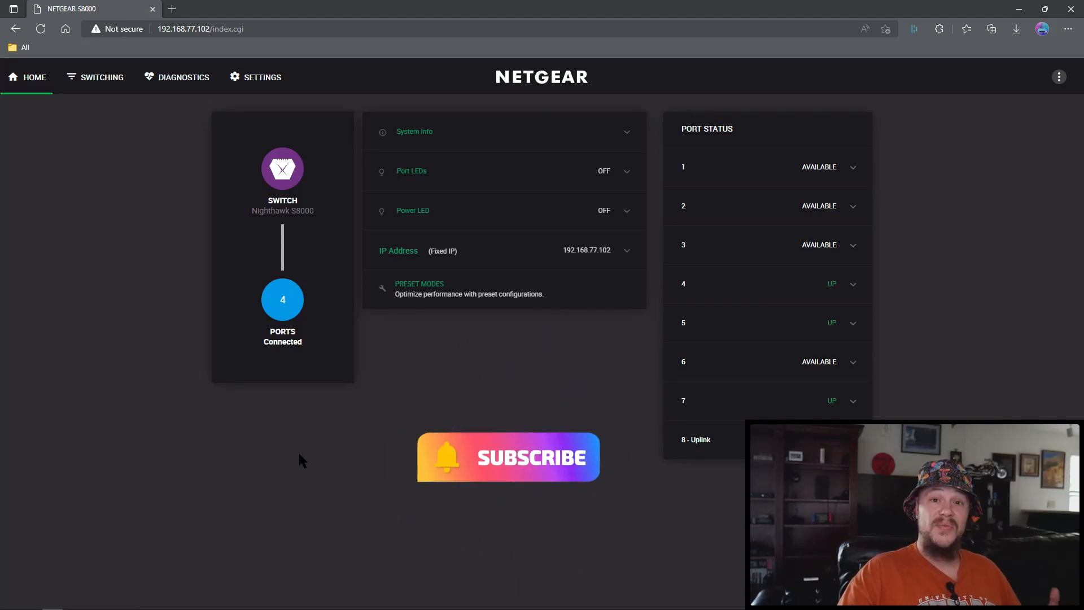
Expand System Info to show firmware v1.7.1.0 and model Nighthawk S8000 (GS808E)
{"action": "left_click", "coordinate": [415, 131]}
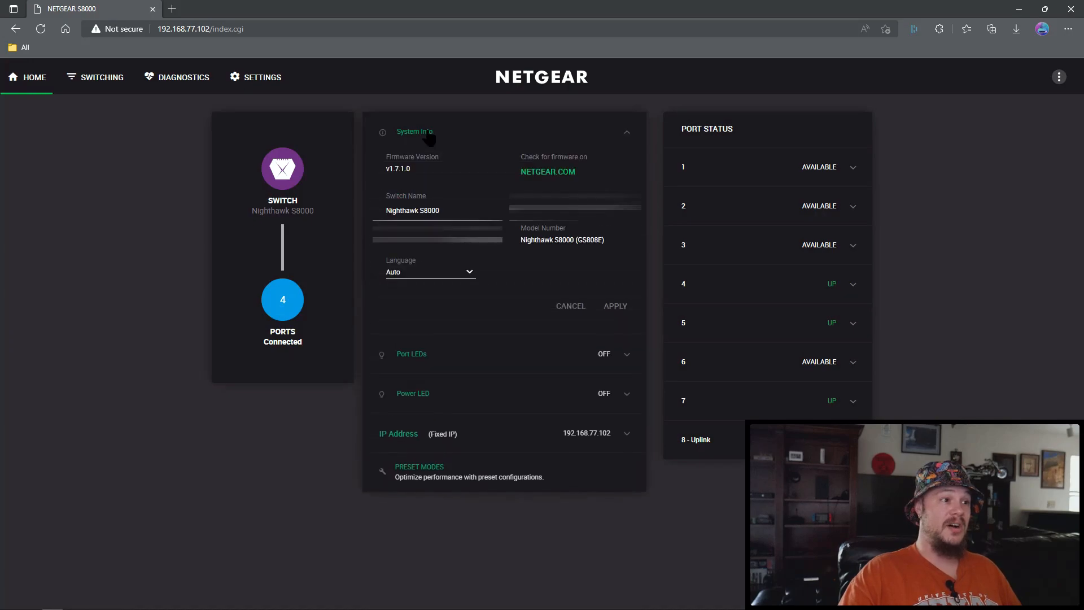
{"action": "mouse_move", "coordinate": [401, 179]}
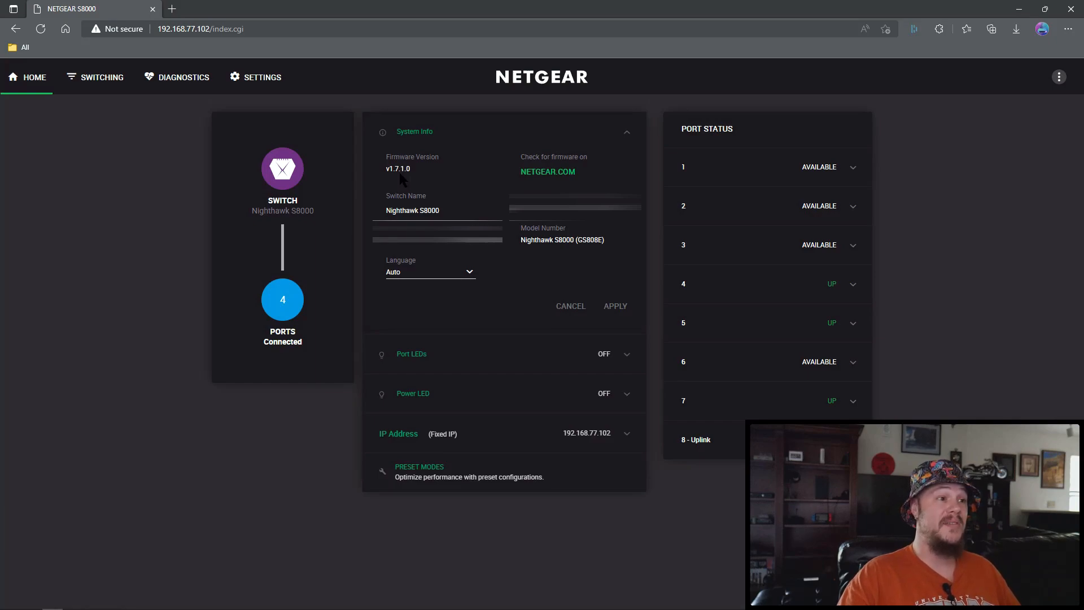
{"action": "mouse_move", "coordinate": [462, 182]}
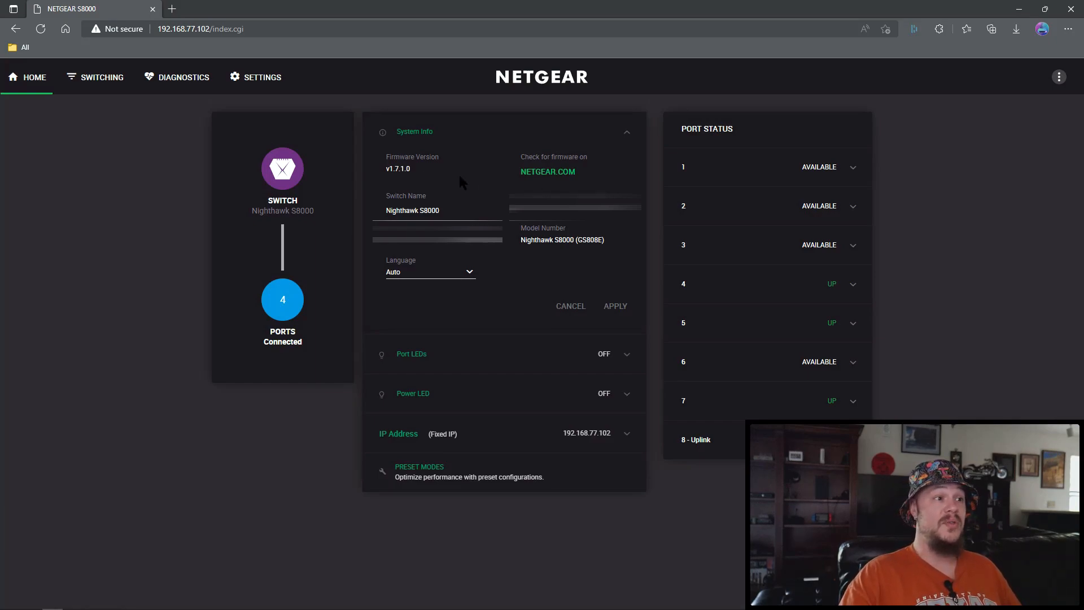
{"action": "mouse_move", "coordinate": [547, 171]}
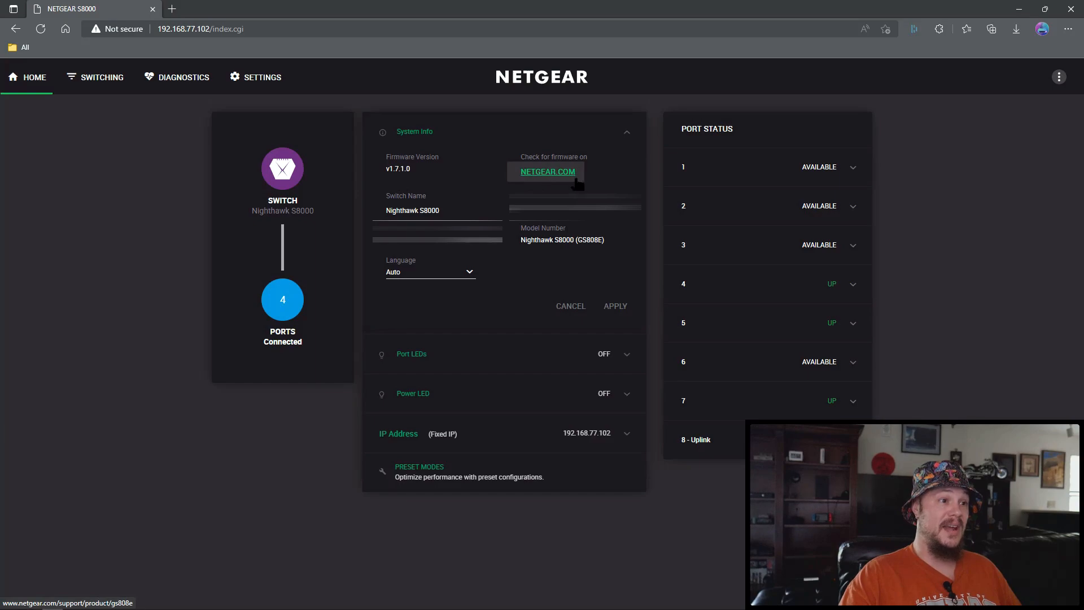
{"action": "mouse_move", "coordinate": [625, 135]}
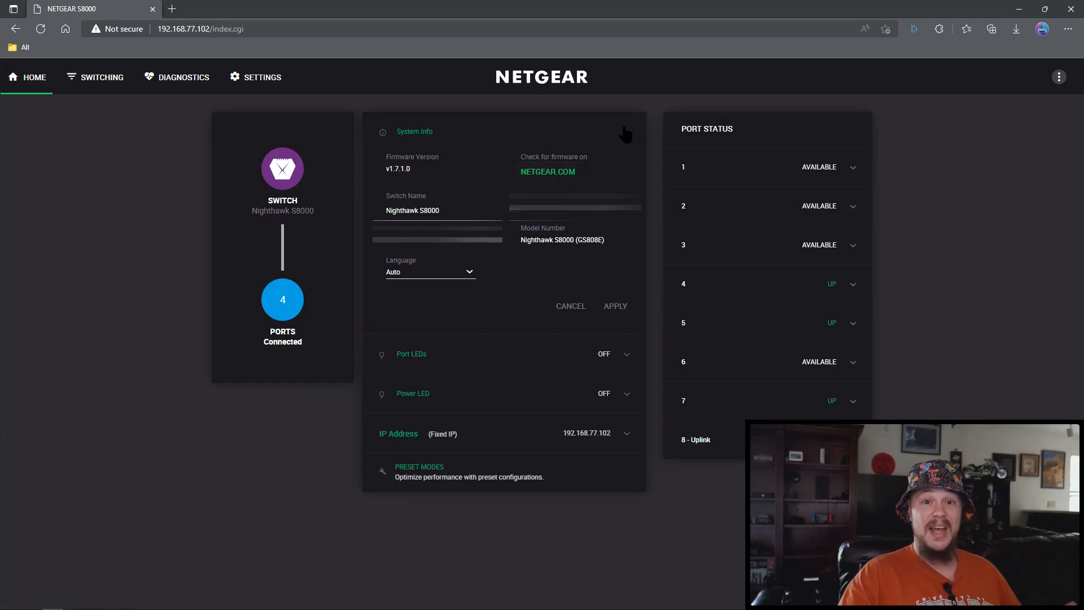
{"action": "mouse_move", "coordinate": [624, 134]}
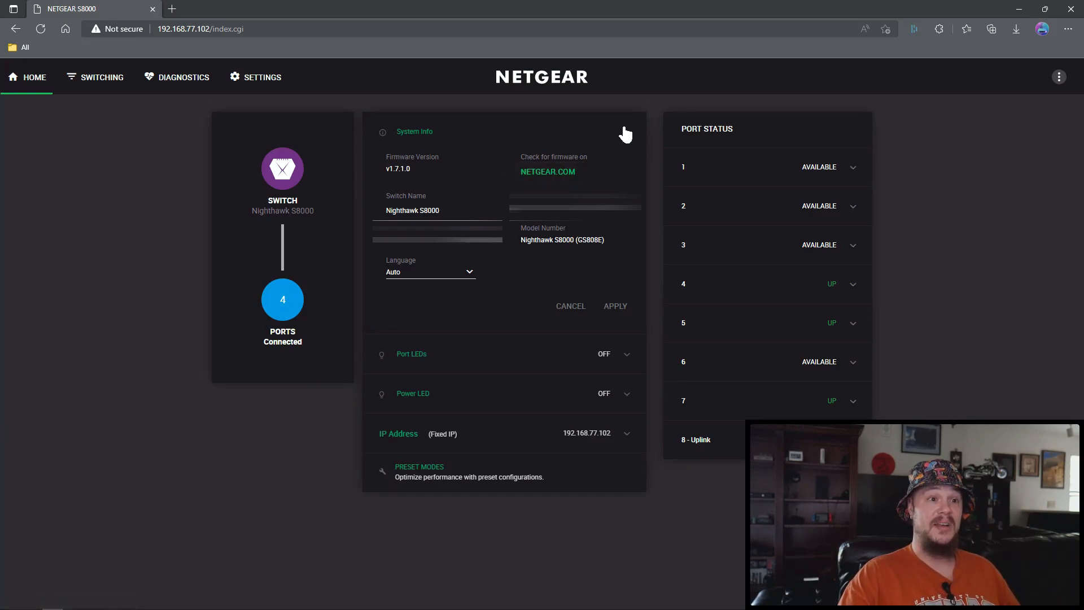
Collapse the System Info row back to the home overview
{"action": "left_click", "coordinate": [413, 131]}
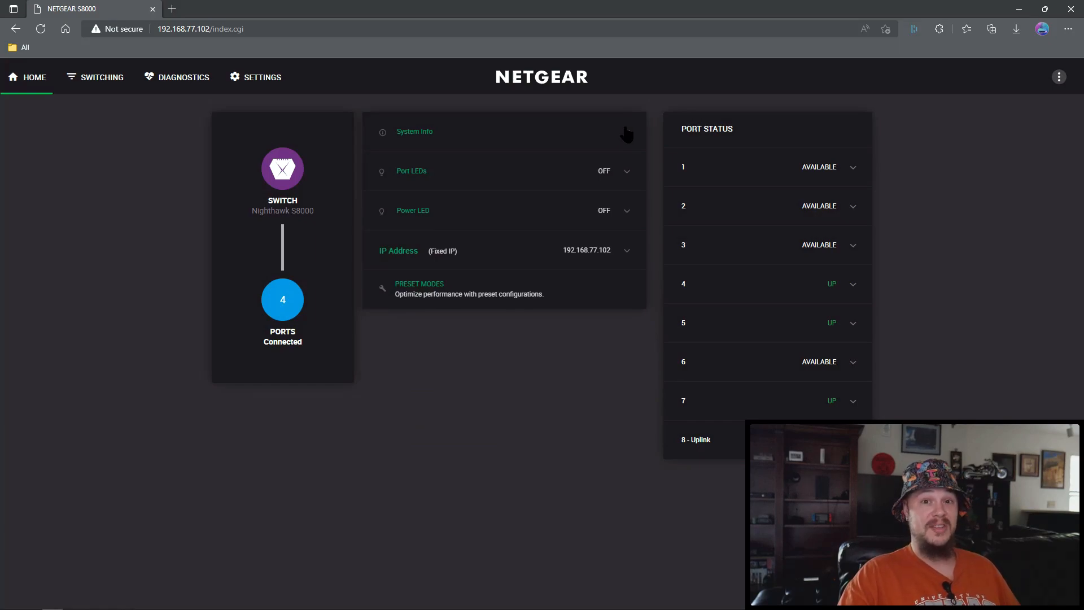
{"action": "mouse_move", "coordinate": [428, 194]}
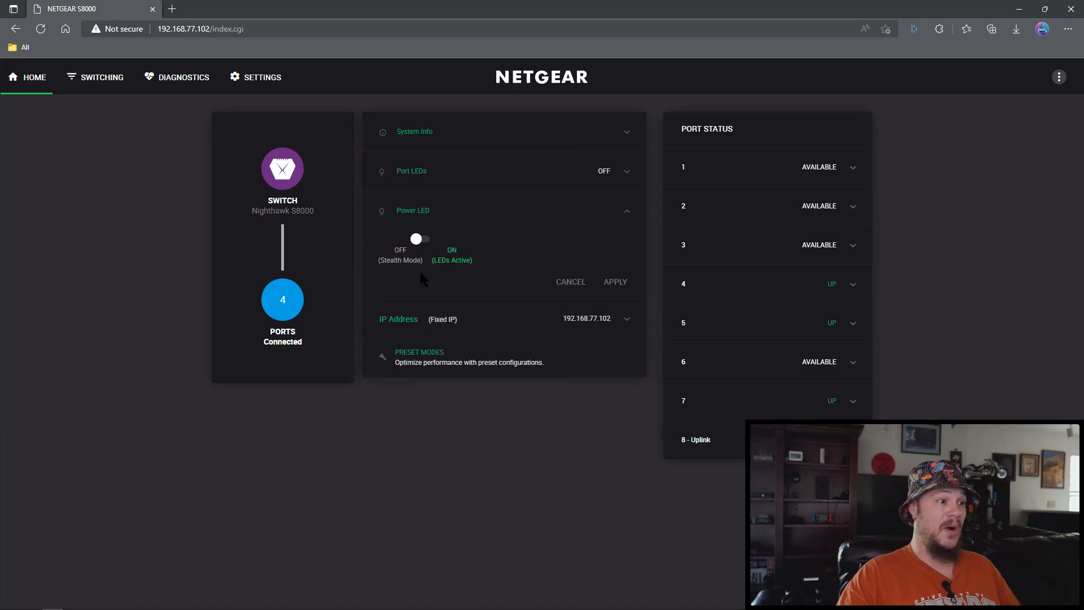
{"action": "mouse_move", "coordinate": [469, 166]}
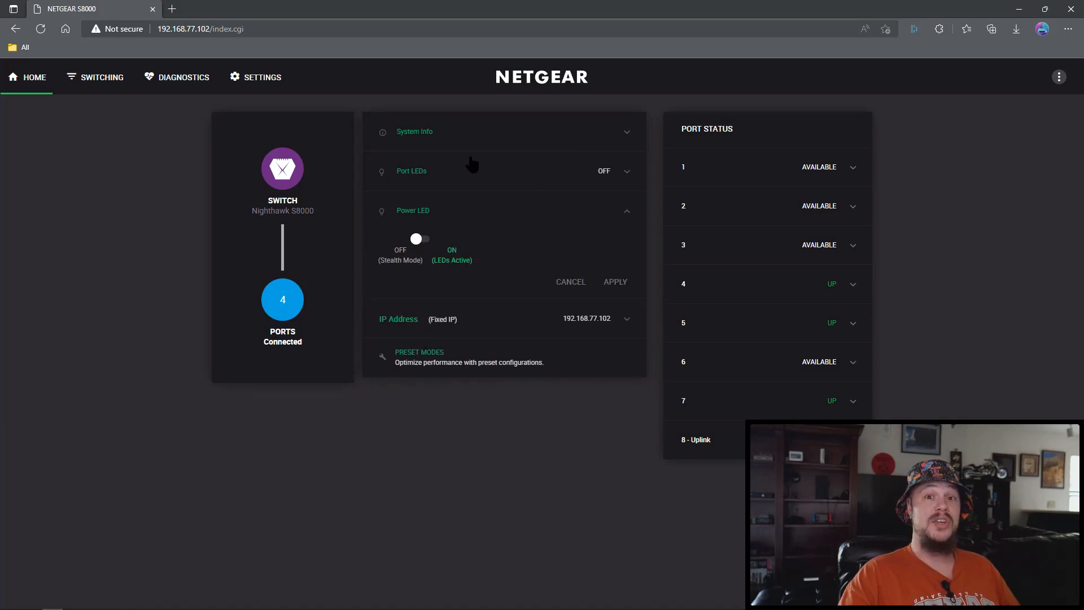
{"action": "mouse_move", "coordinate": [558, 223]}
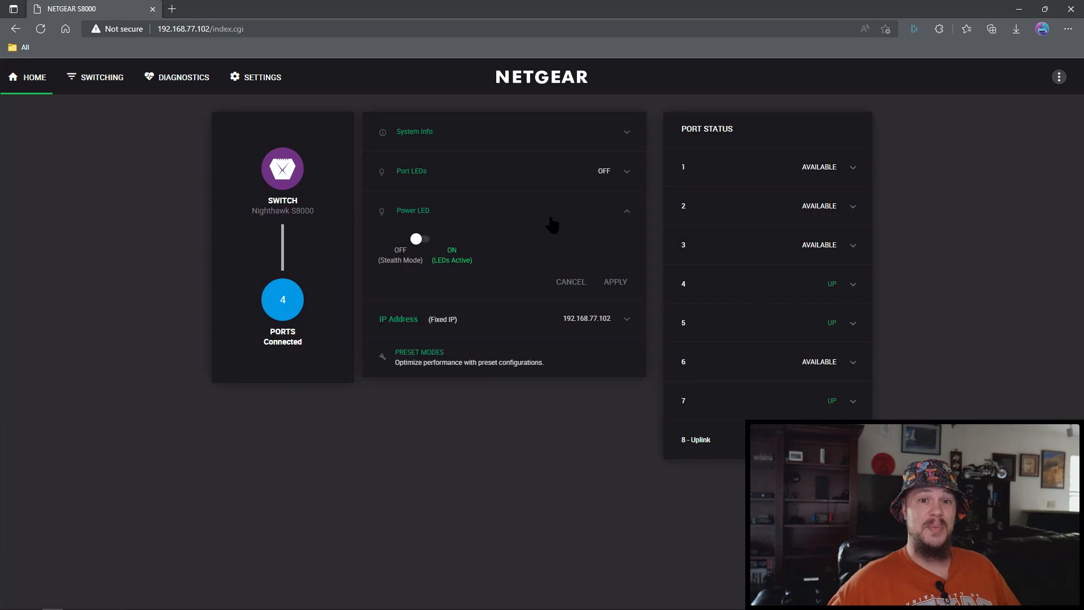
{"action": "mouse_move", "coordinate": [556, 240]}
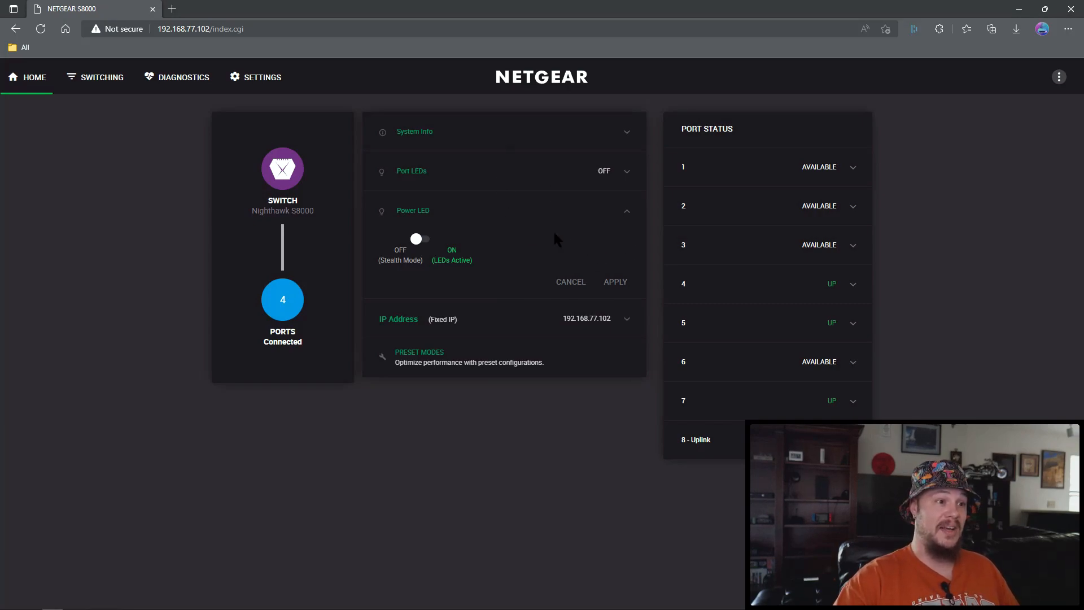
{"action": "mouse_move", "coordinate": [470, 236]}
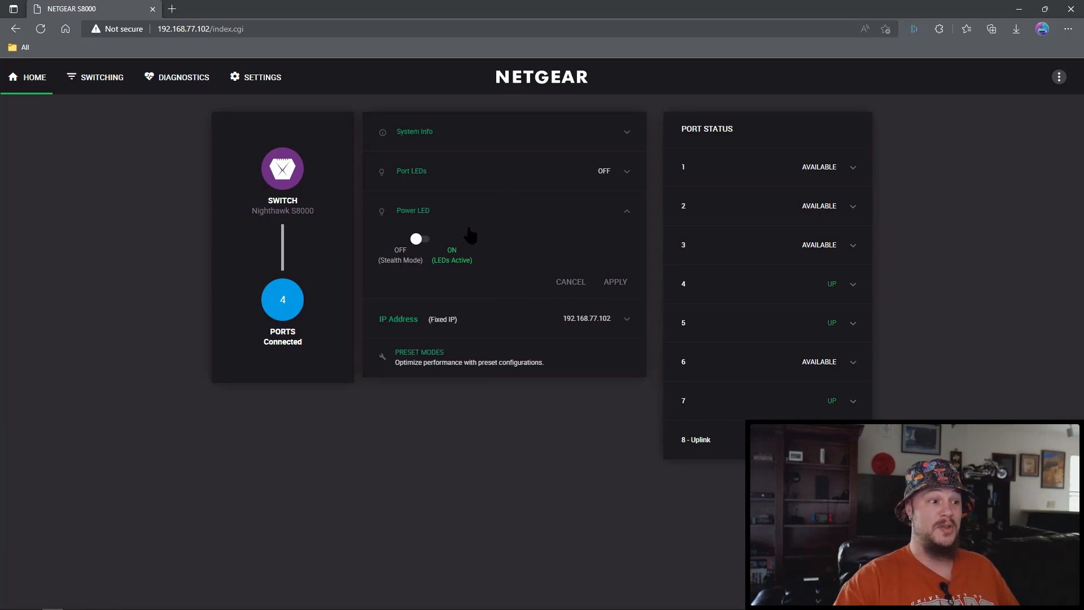
{"action": "mouse_move", "coordinate": [442, 329]}
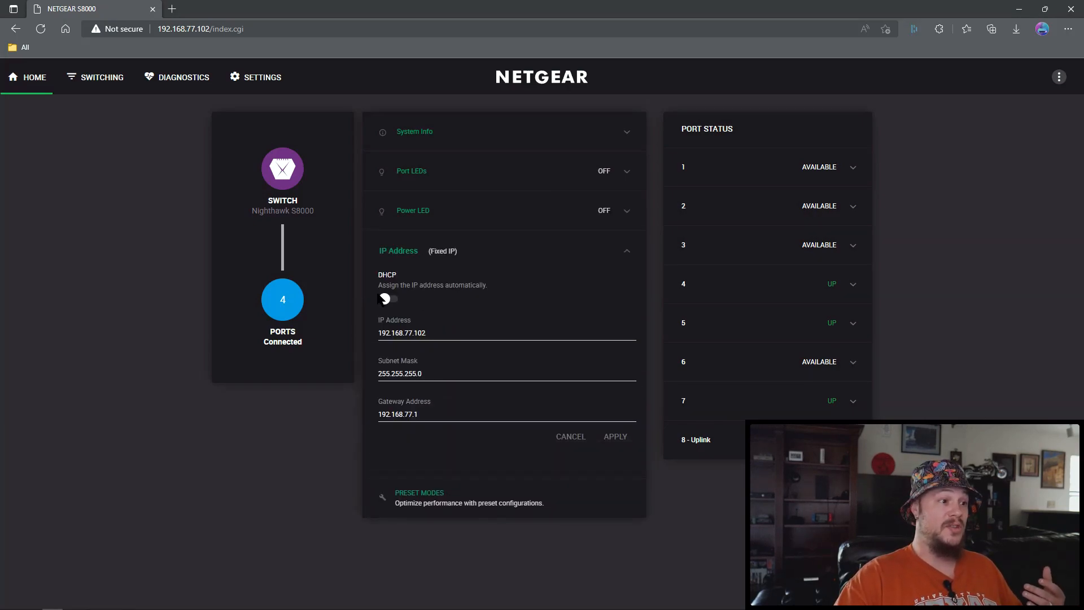
{"action": "left_click", "coordinate": [389, 298]}
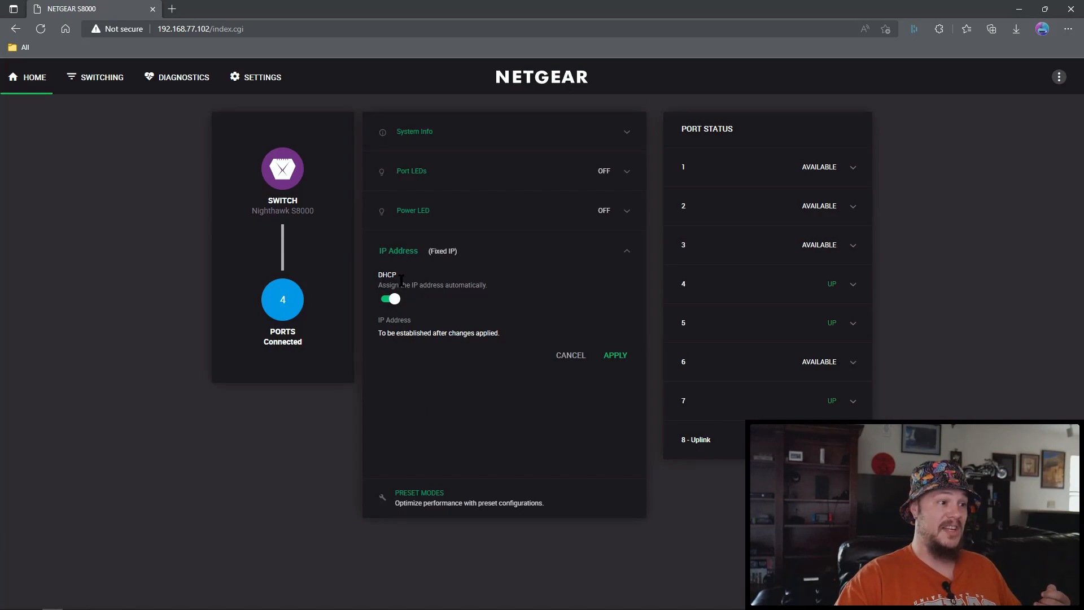
{"action": "left_click", "coordinate": [390, 298]}
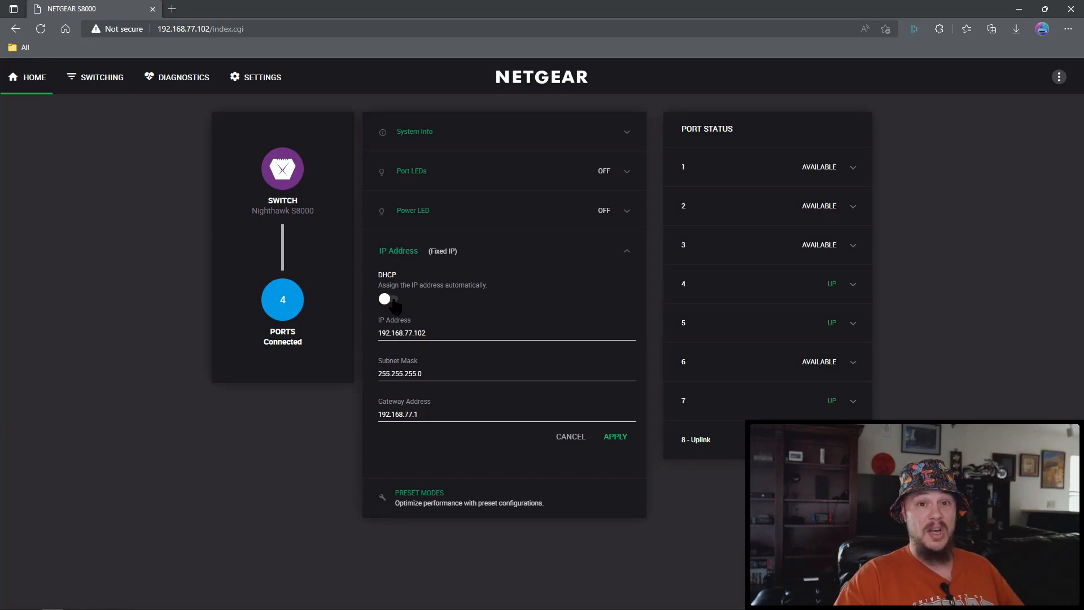
{"action": "mouse_move", "coordinate": [609, 476]}
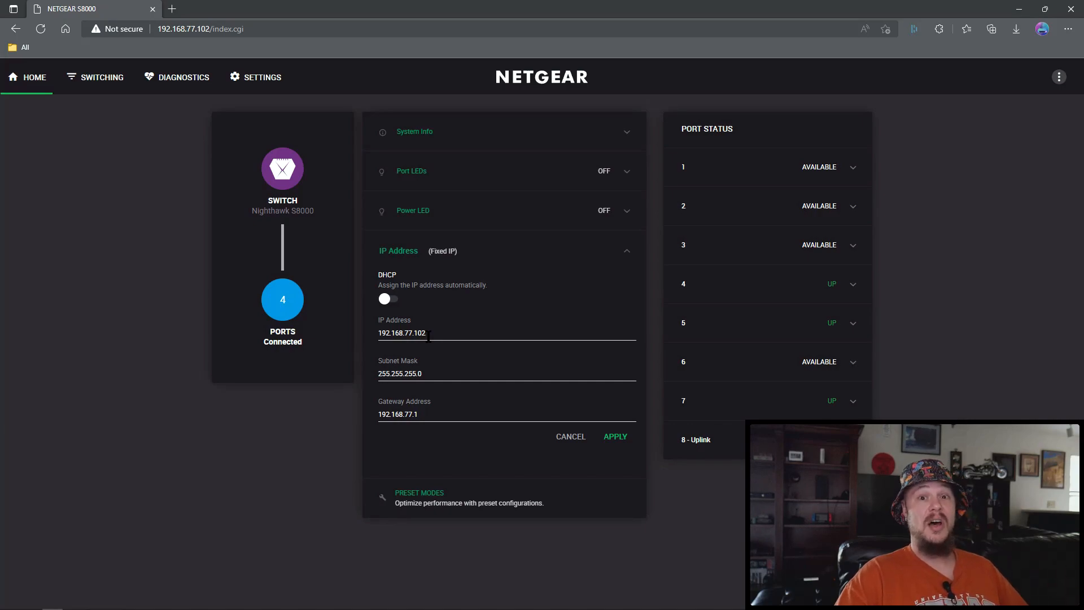
{"action": "mouse_move", "coordinate": [415, 311]}
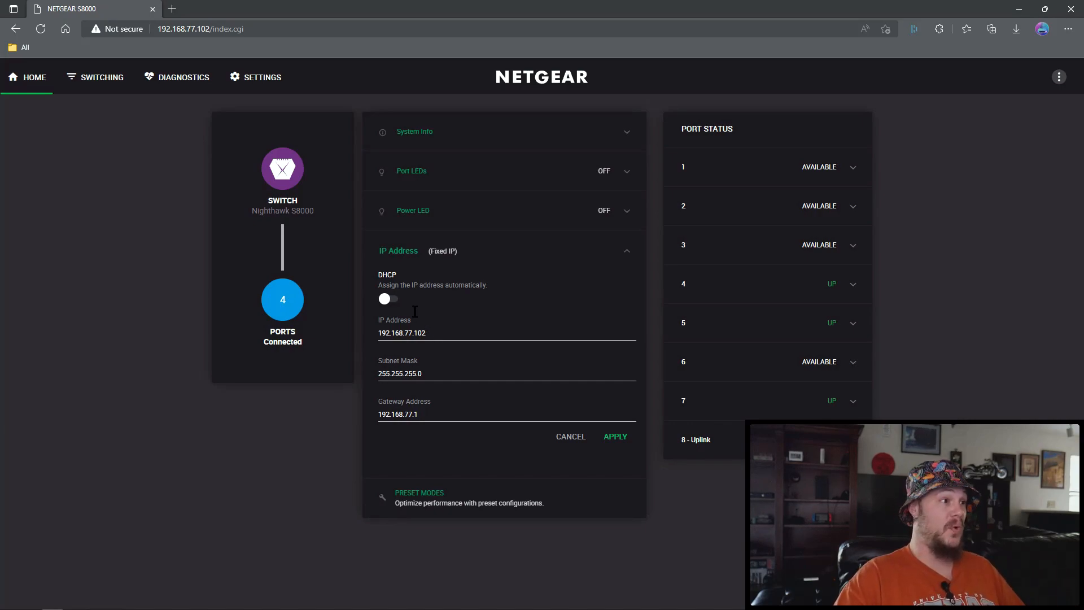
{"action": "mouse_move", "coordinate": [253, 90]}
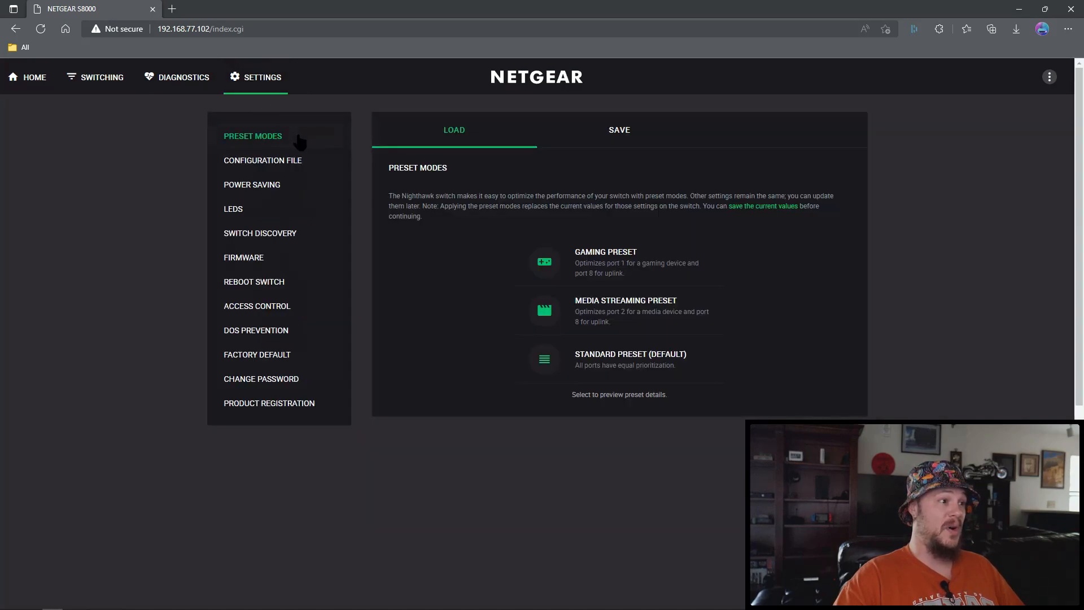
{"action": "mouse_move", "coordinate": [245, 141]}
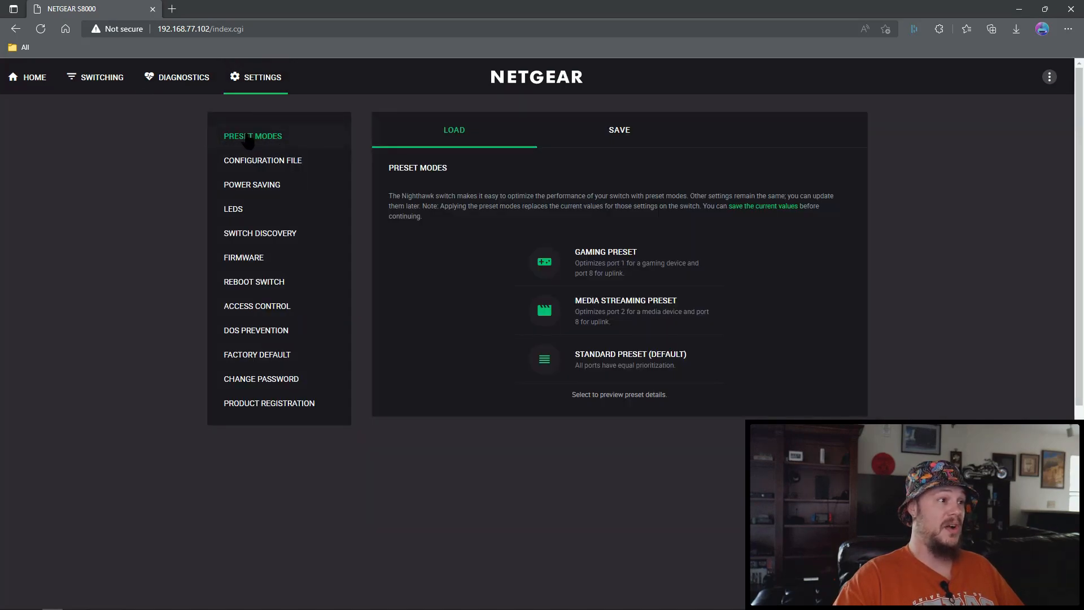
{"action": "mouse_move", "coordinate": [274, 163]}
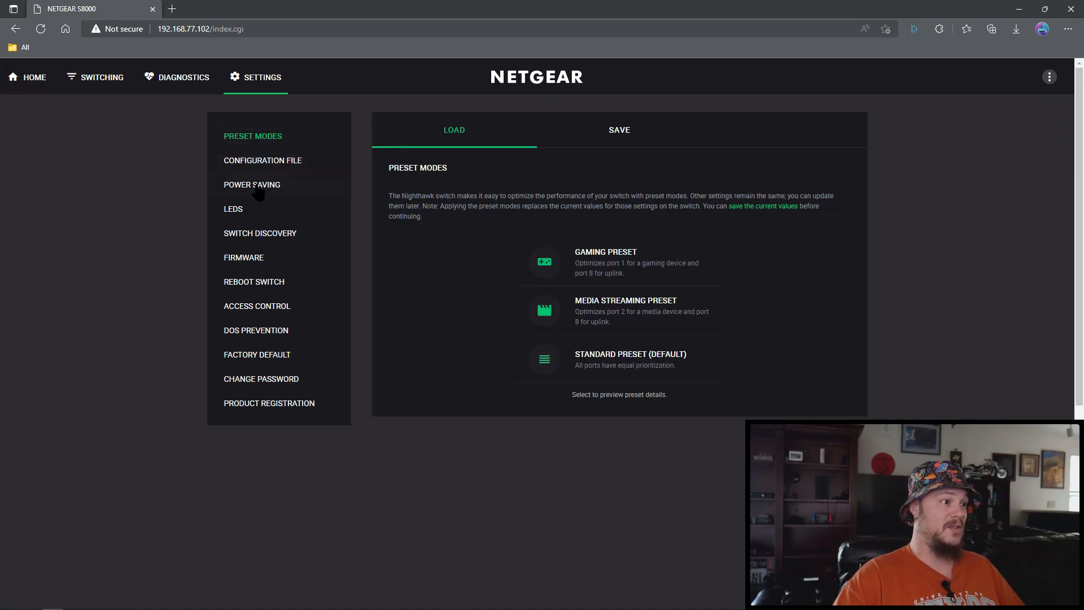
Review Power Saving, LEDs and Switch Discovery settings (UPnP on, Bonjour and NSDP off)
{"action": "left_click", "coordinate": [251, 184]}
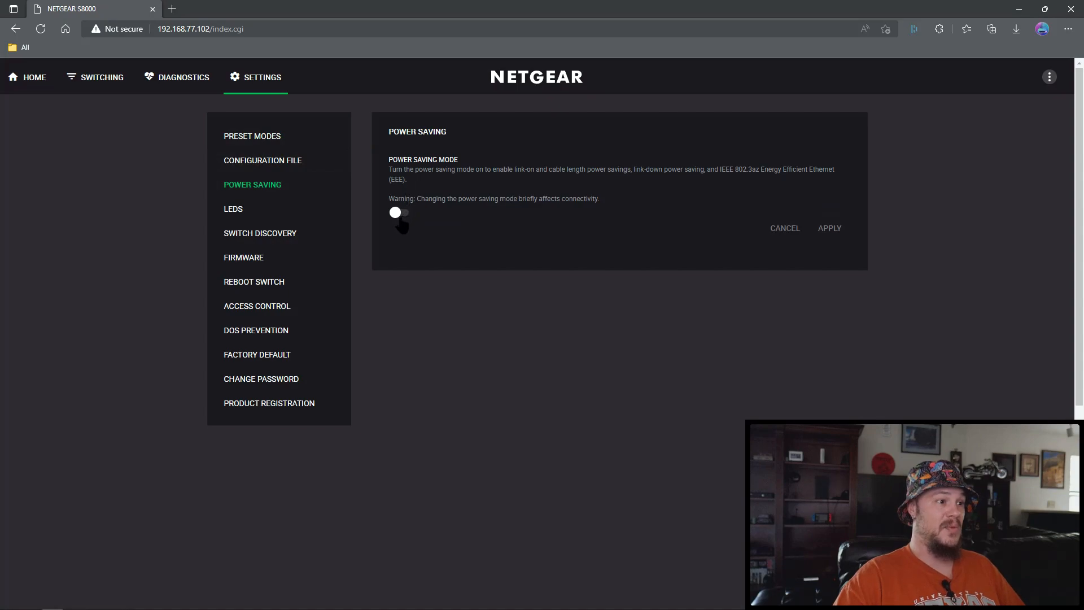
{"action": "mouse_move", "coordinate": [403, 233]}
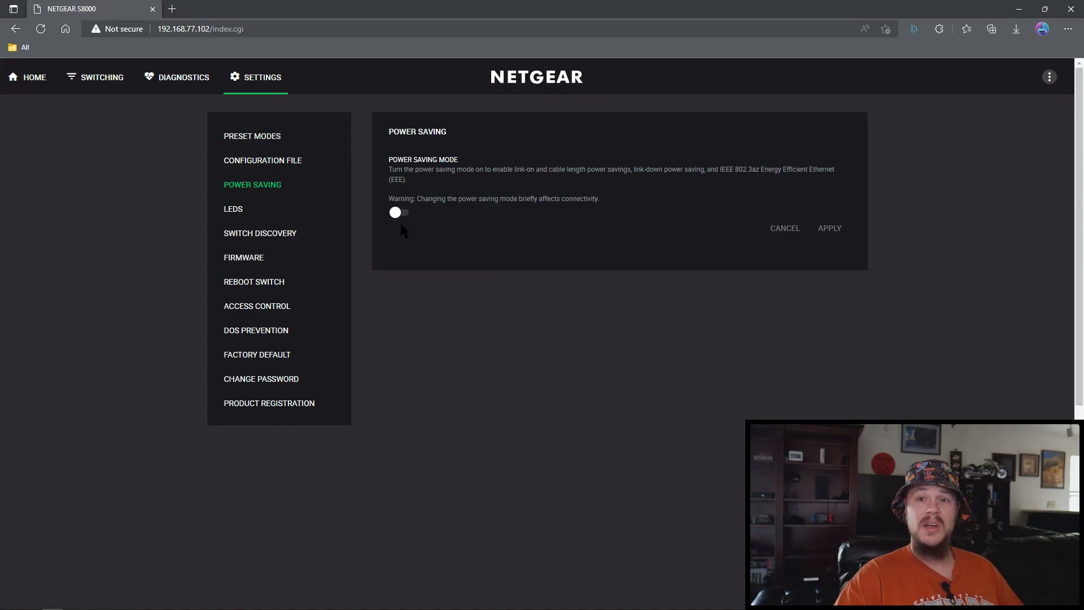
{"action": "mouse_move", "coordinate": [460, 283]}
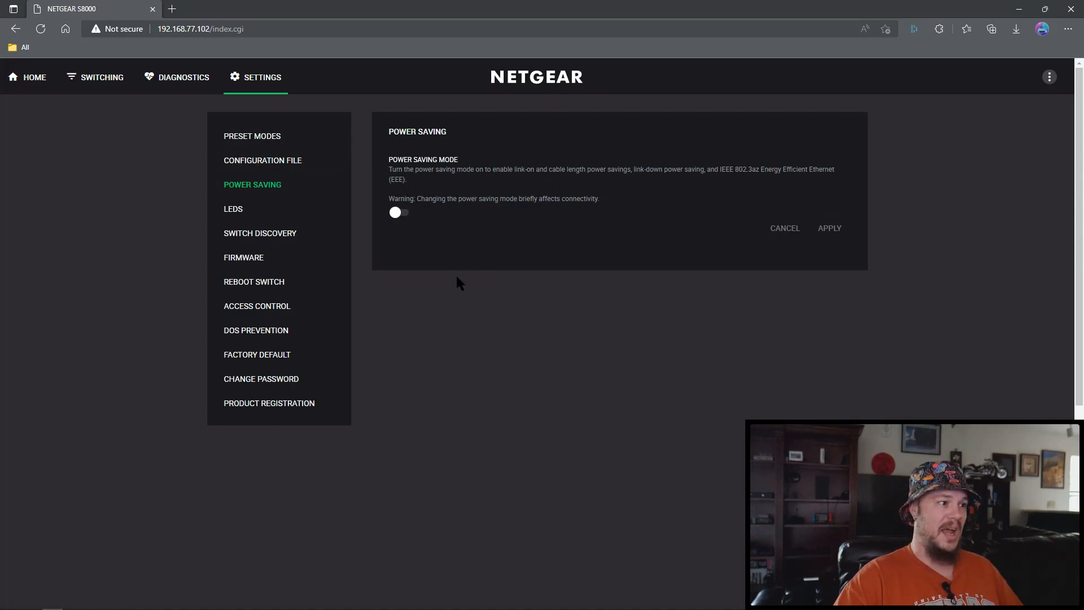
{"action": "mouse_move", "coordinate": [233, 209]}
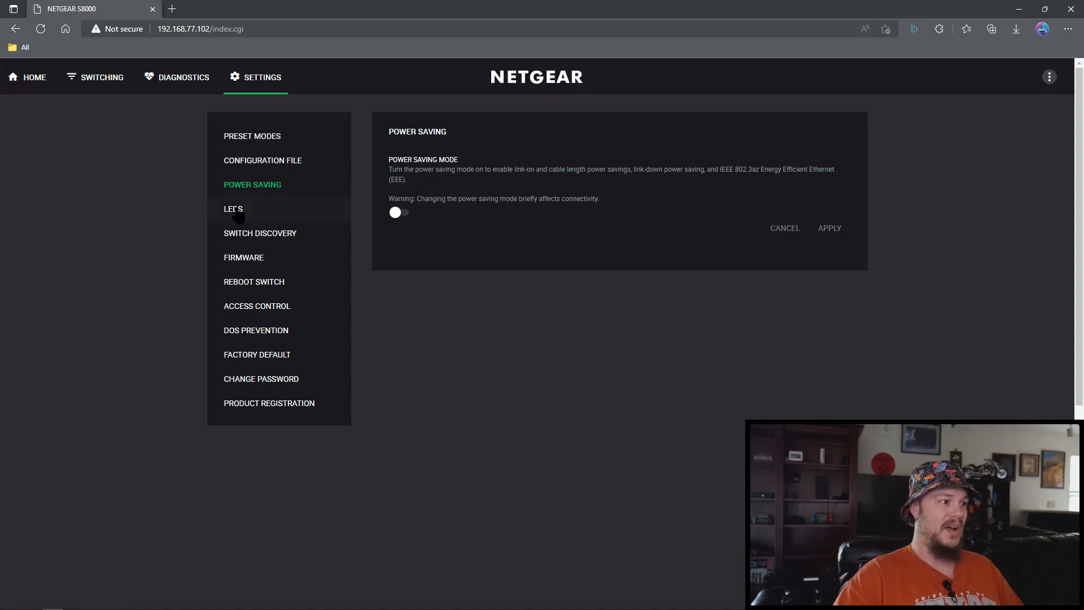
{"action": "left_click", "coordinate": [233, 209]}
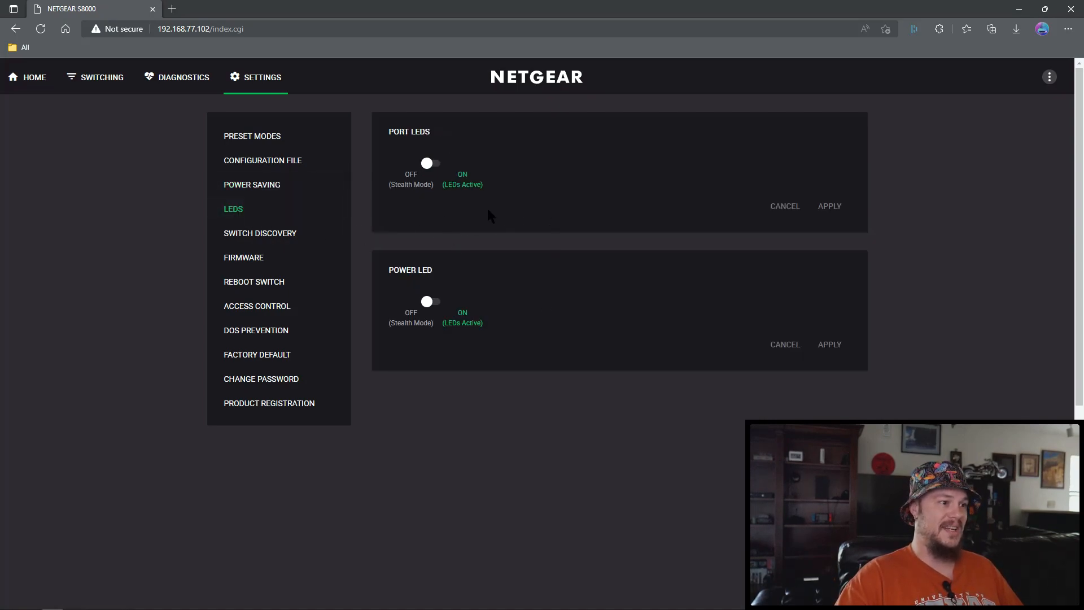
{"action": "left_click", "coordinate": [260, 233]}
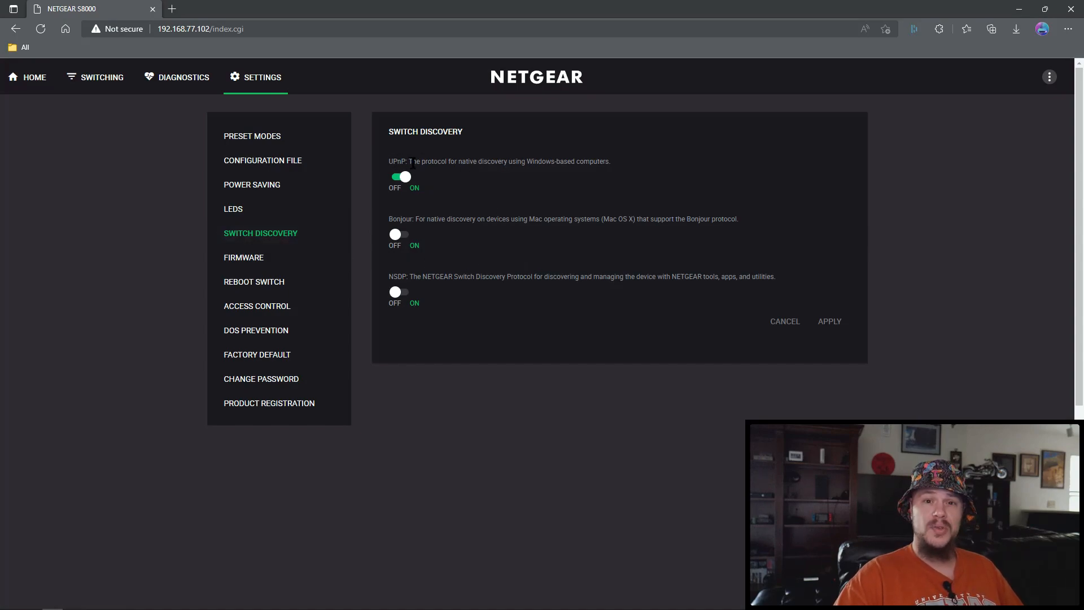
{"action": "mouse_move", "coordinate": [437, 232]}
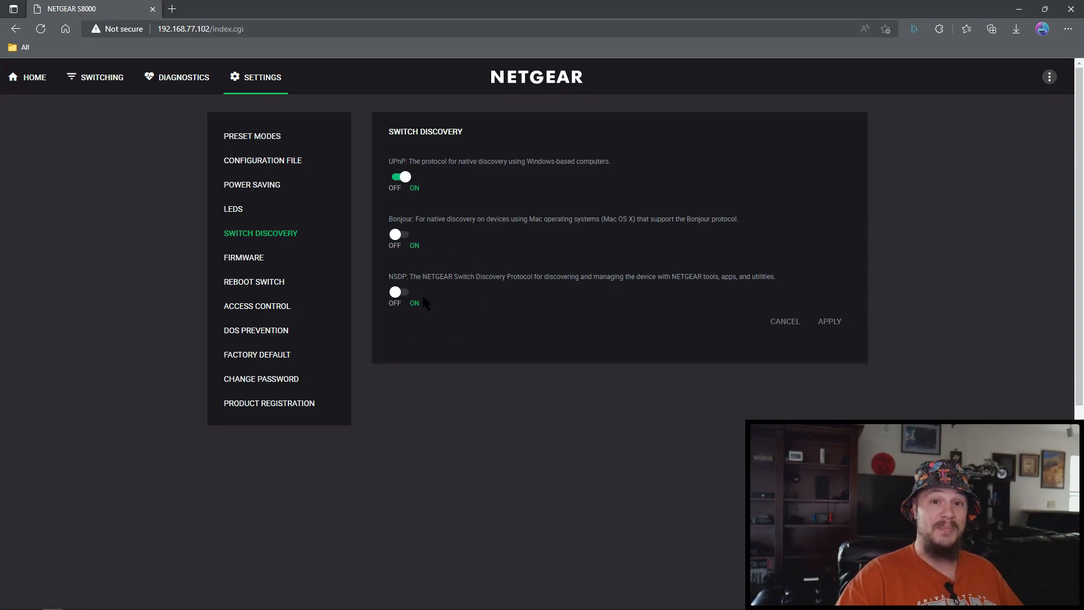
{"action": "mouse_move", "coordinate": [440, 305]}
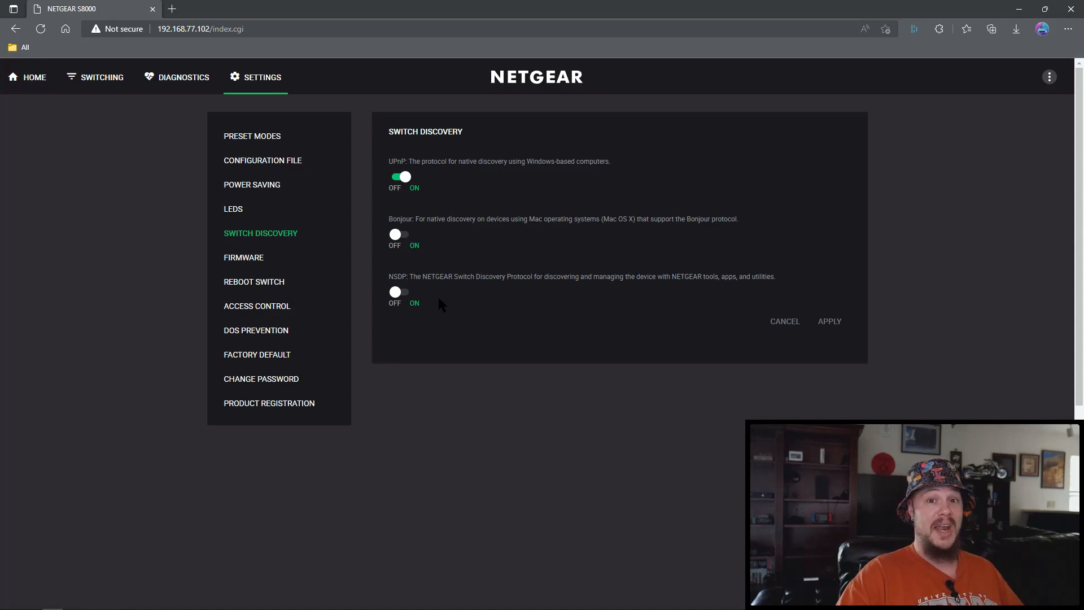
{"action": "mouse_move", "coordinate": [432, 294]}
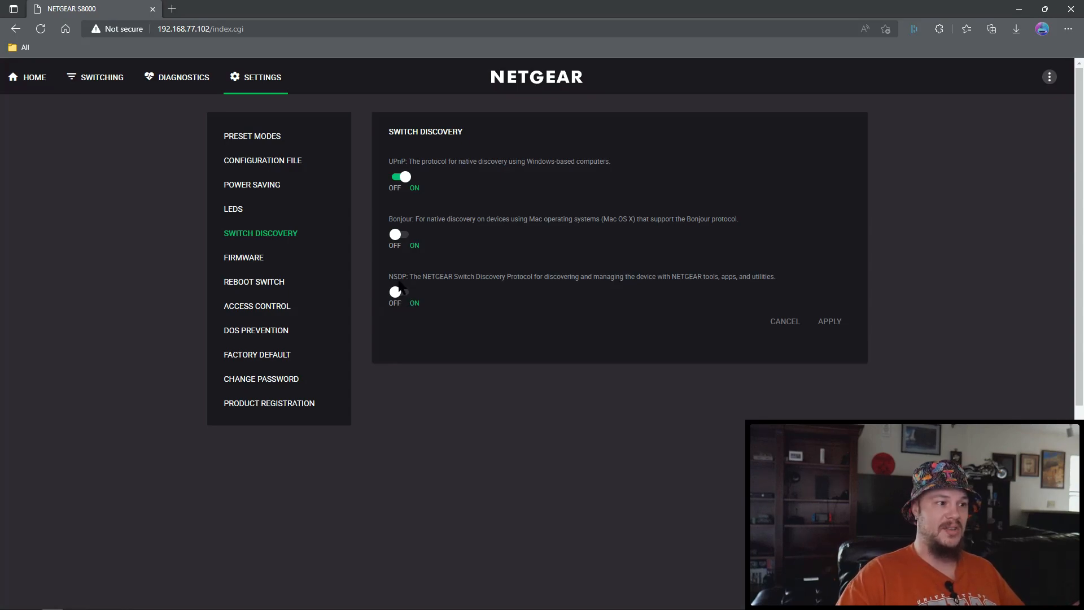
Review the Firmware page, then show the Reboot Switch page with its connectivity warning
{"action": "left_click", "coordinate": [243, 257]}
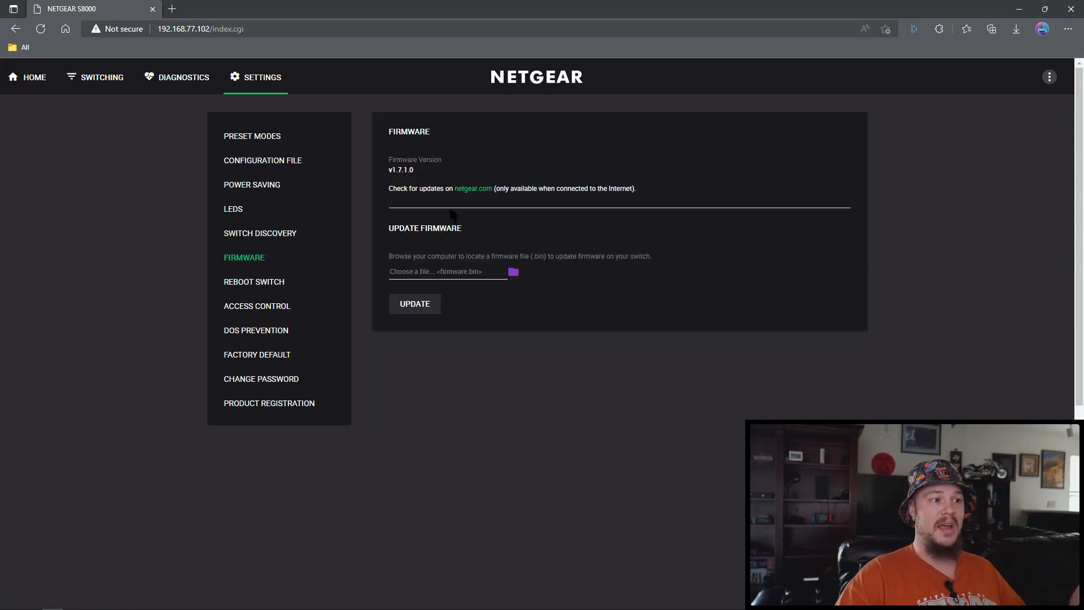
{"action": "mouse_move", "coordinate": [462, 247]}
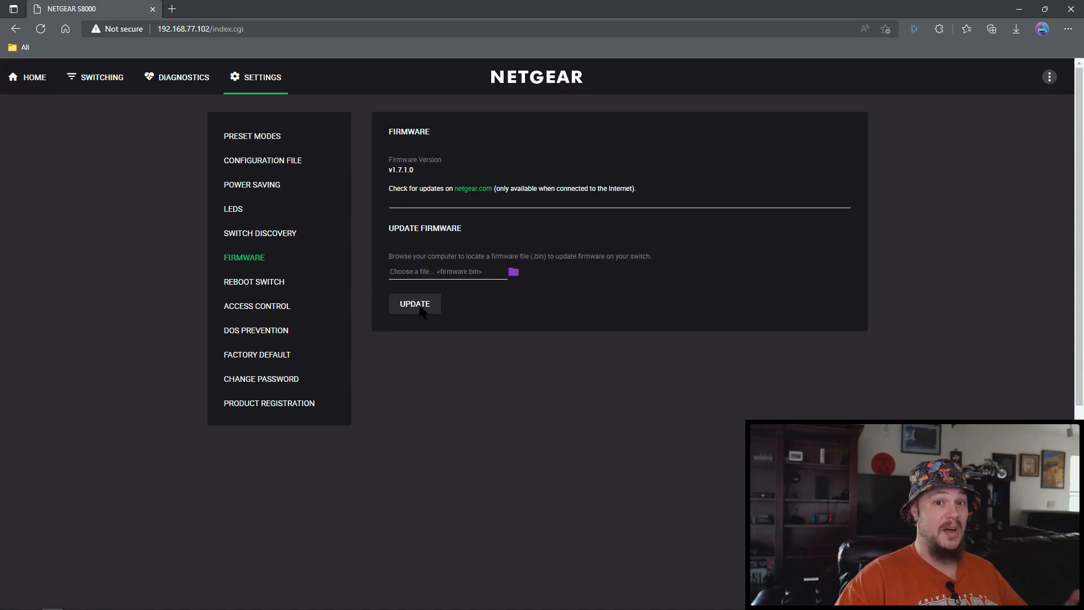
{"action": "left_click", "coordinate": [253, 281]}
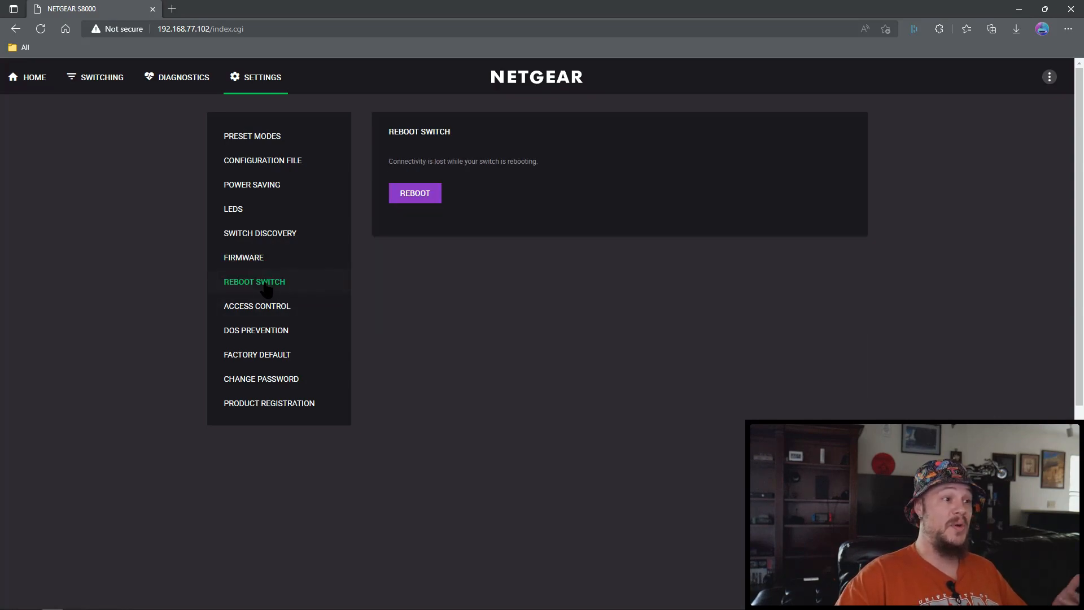
{"action": "mouse_move", "coordinate": [277, 315]}
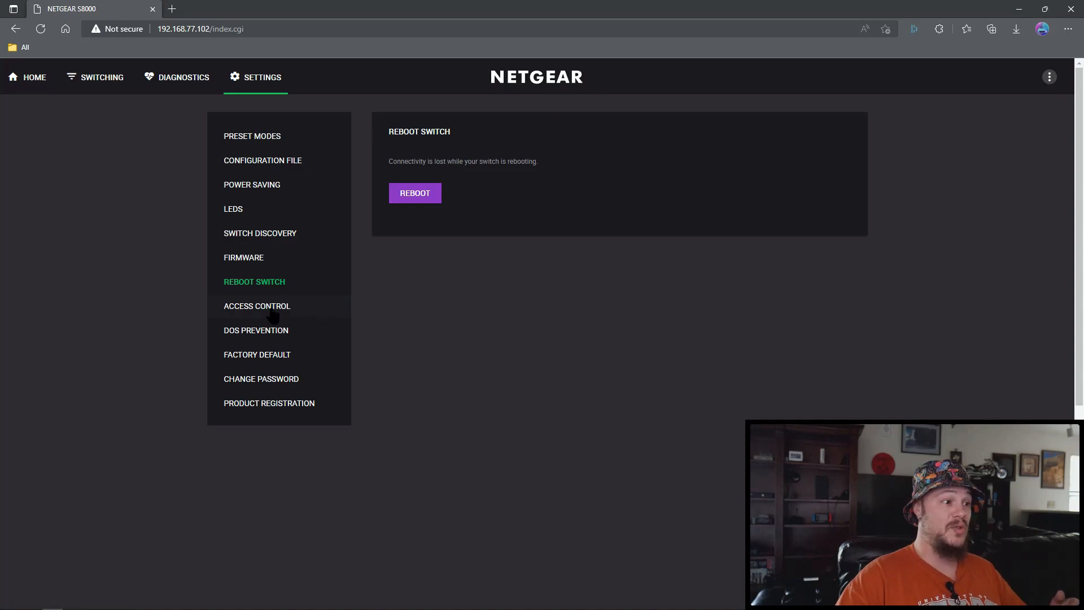
Review Access Control, DoS Prevention, Factory Default, Change Password and Product Registration pages
{"action": "left_click", "coordinate": [257, 305]}
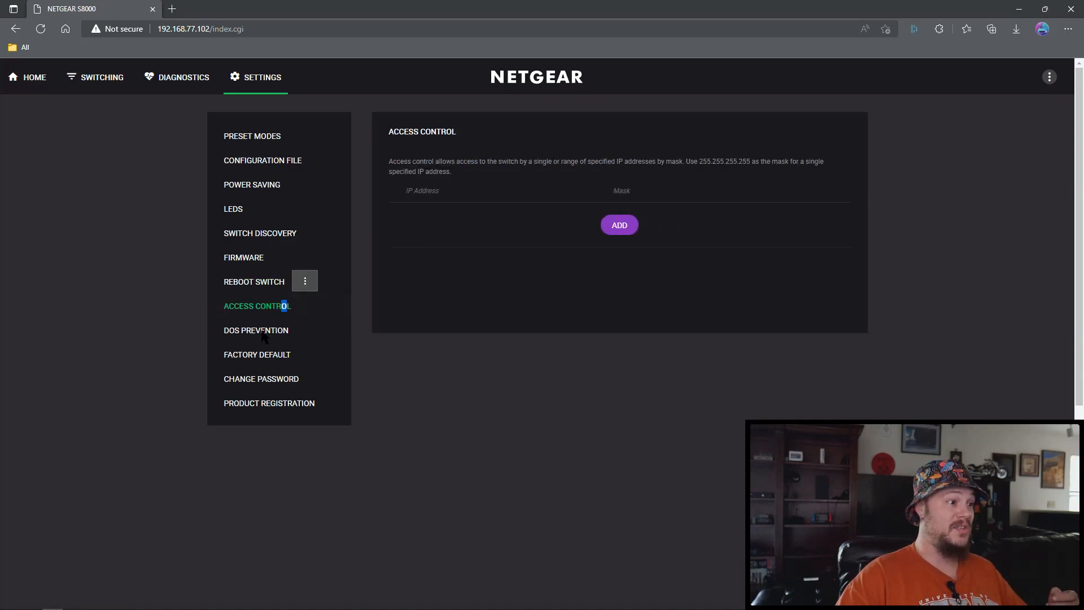
{"action": "left_click", "coordinate": [256, 330]}
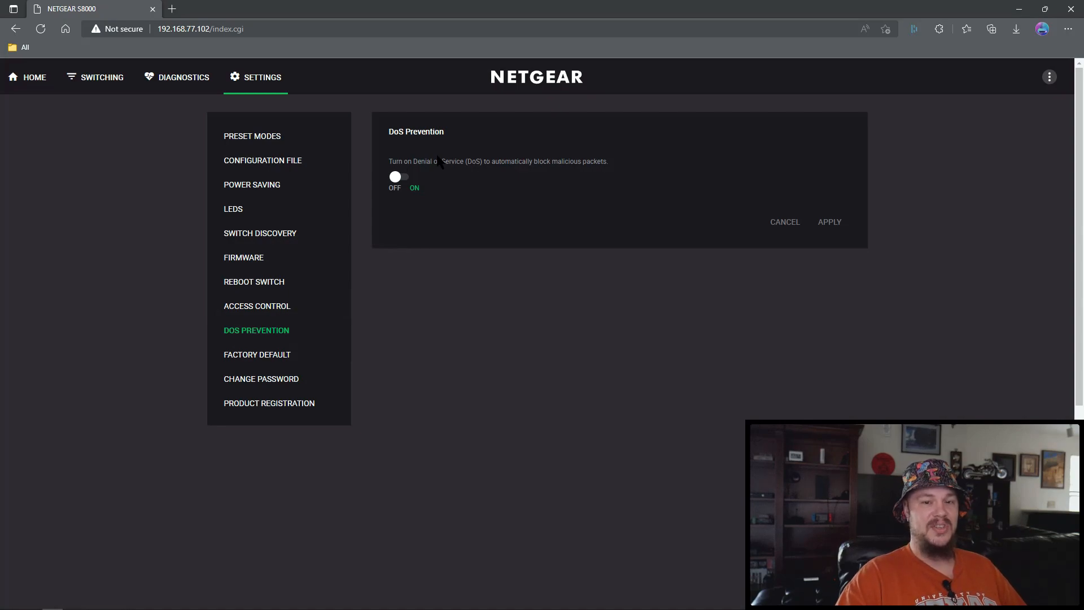
{"action": "mouse_move", "coordinate": [482, 204]}
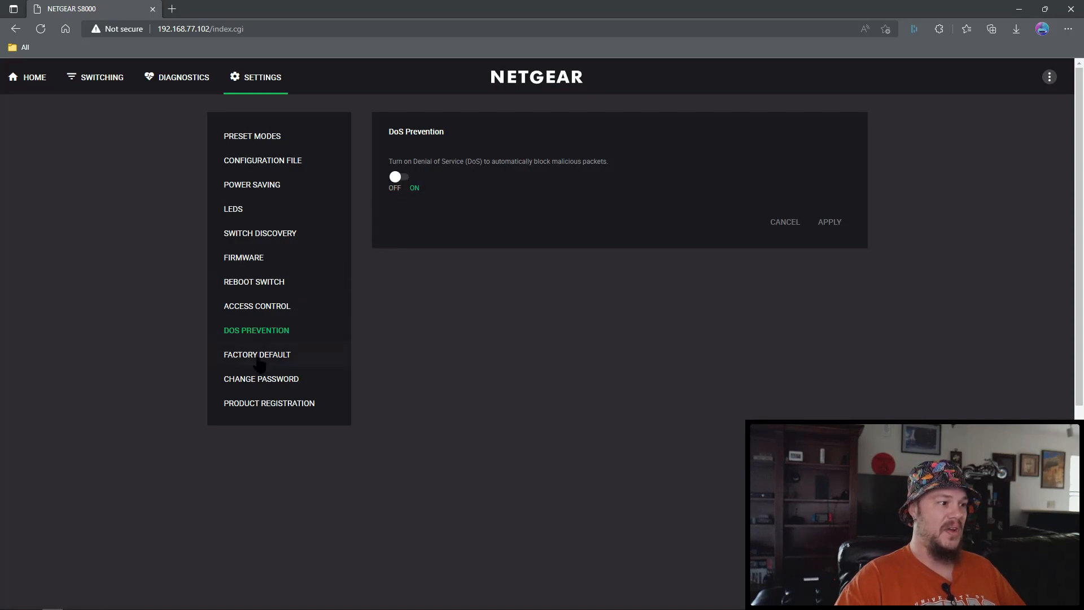
{"action": "left_click", "coordinate": [258, 353]}
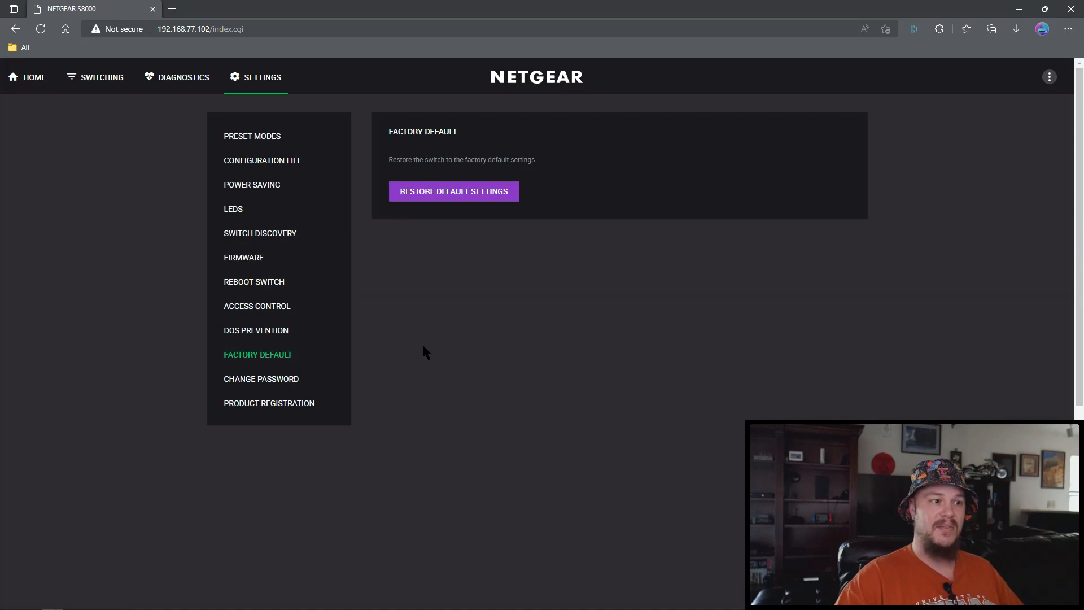
{"action": "left_click", "coordinate": [261, 379]}
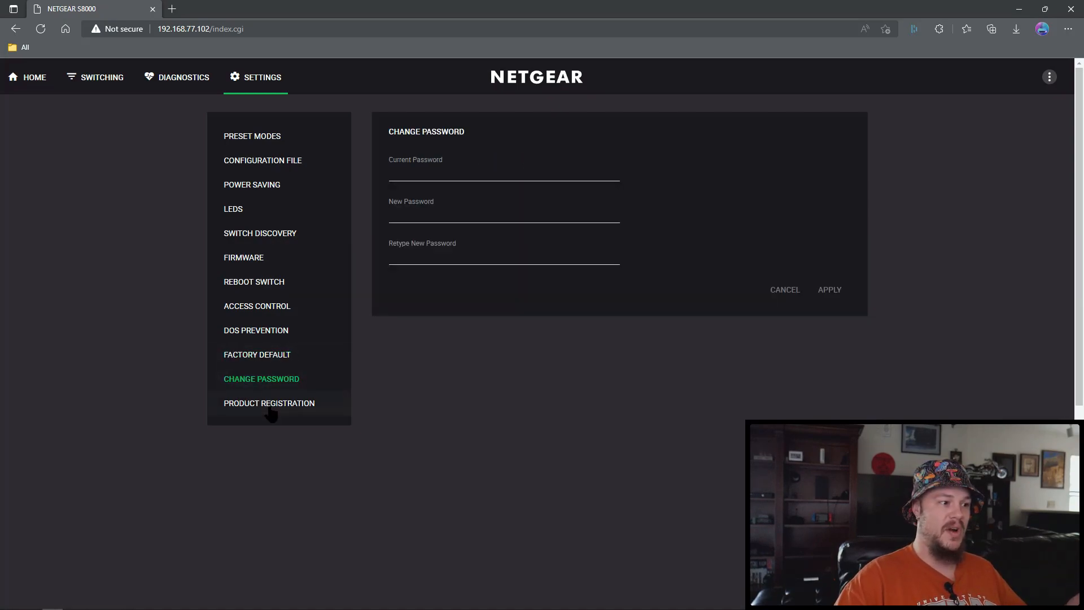
{"action": "left_click", "coordinate": [269, 403]}
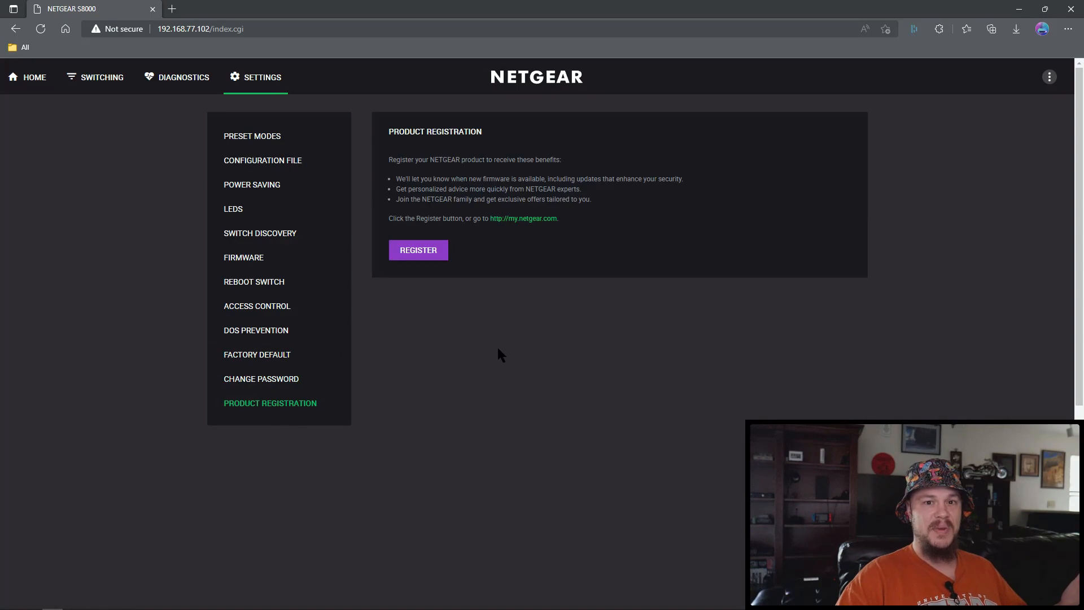
{"action": "mouse_move", "coordinate": [246, 239]}
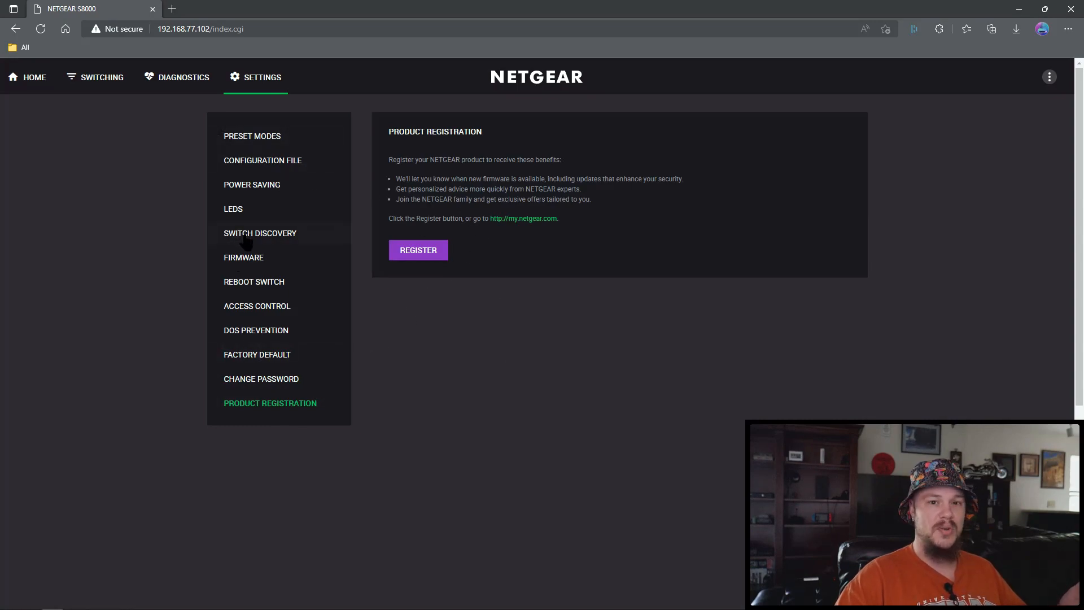
{"action": "mouse_move", "coordinate": [539, 329]}
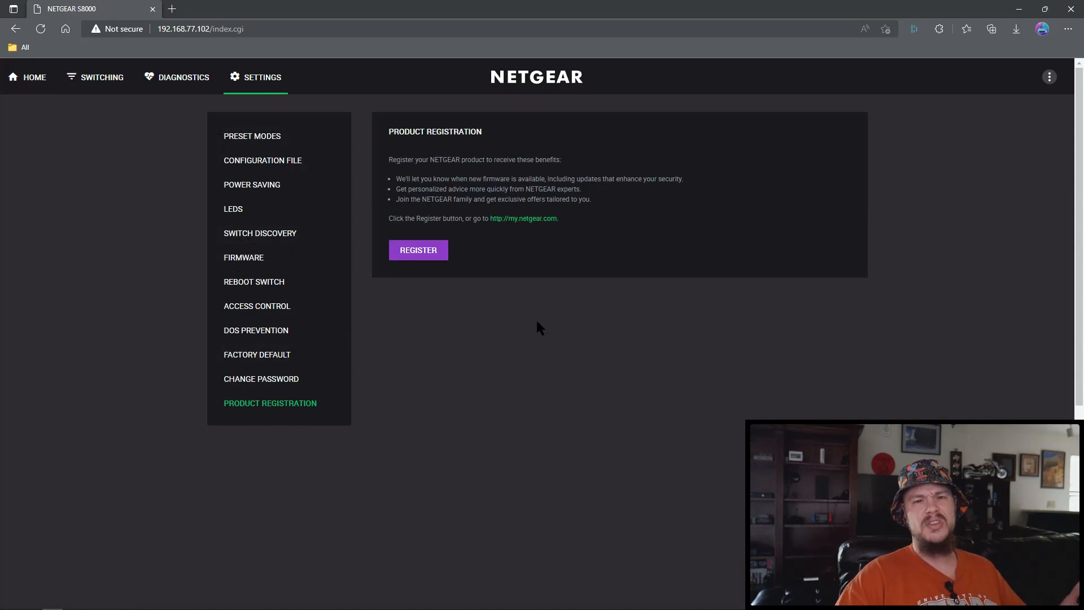
{"action": "mouse_move", "coordinate": [183, 76]}
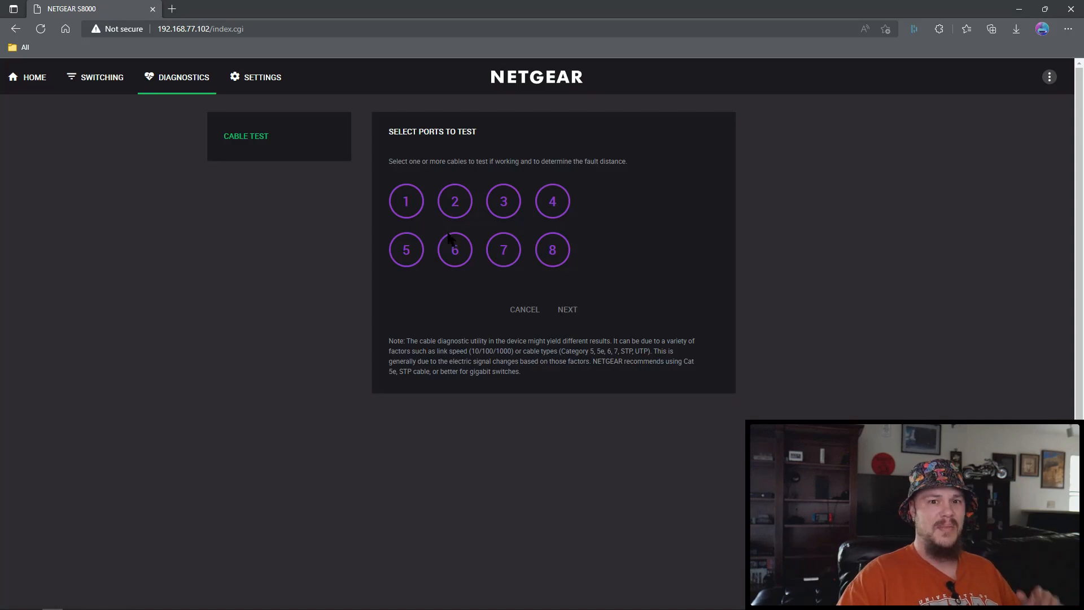
View Switching > QoS (Port-based, broadcast filtering on), then return to the Home tab's Preset Modes
{"action": "left_click", "coordinate": [95, 77]}
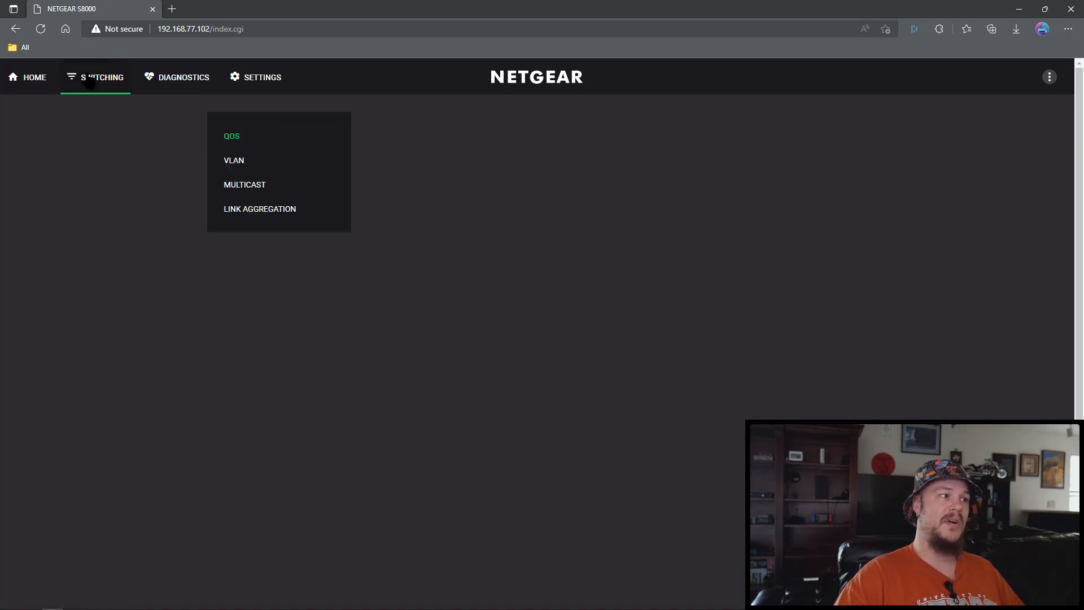
{"action": "left_click", "coordinate": [231, 136]}
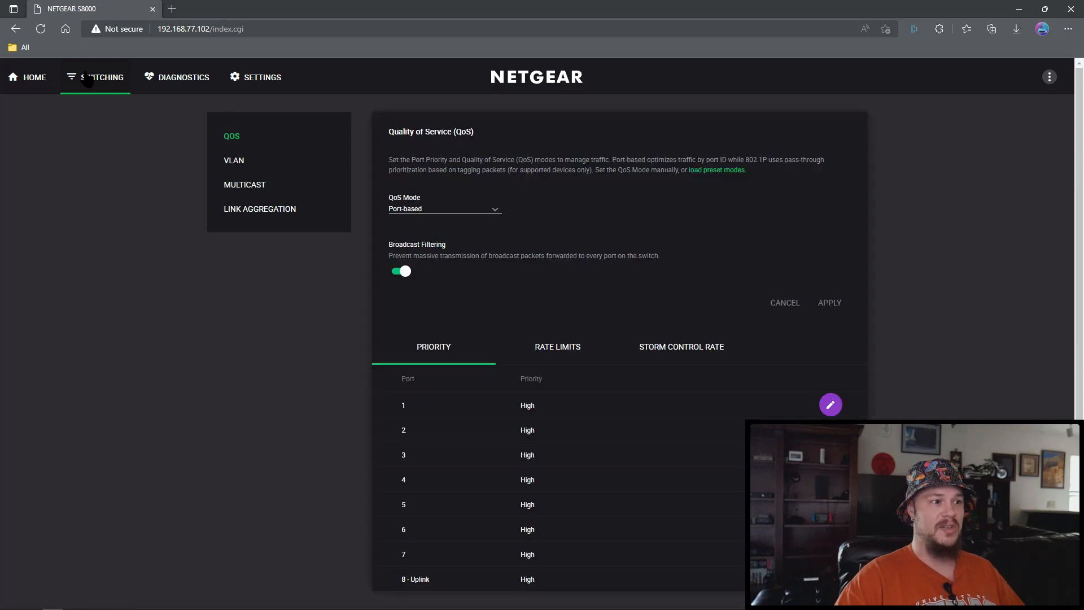
{"action": "mouse_move", "coordinate": [558, 246]}
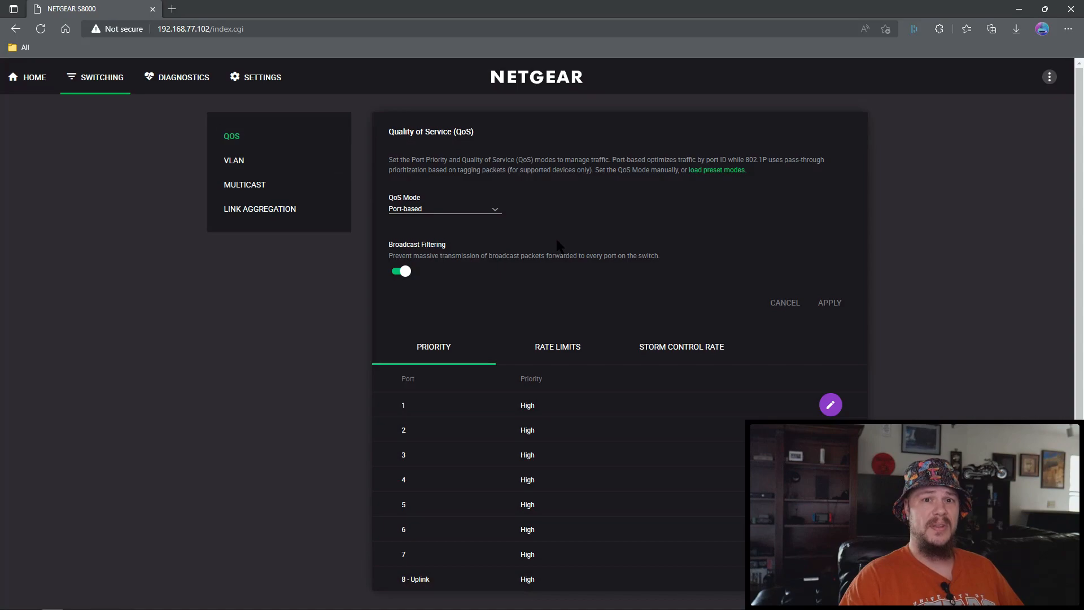
{"action": "mouse_move", "coordinate": [475, 226]}
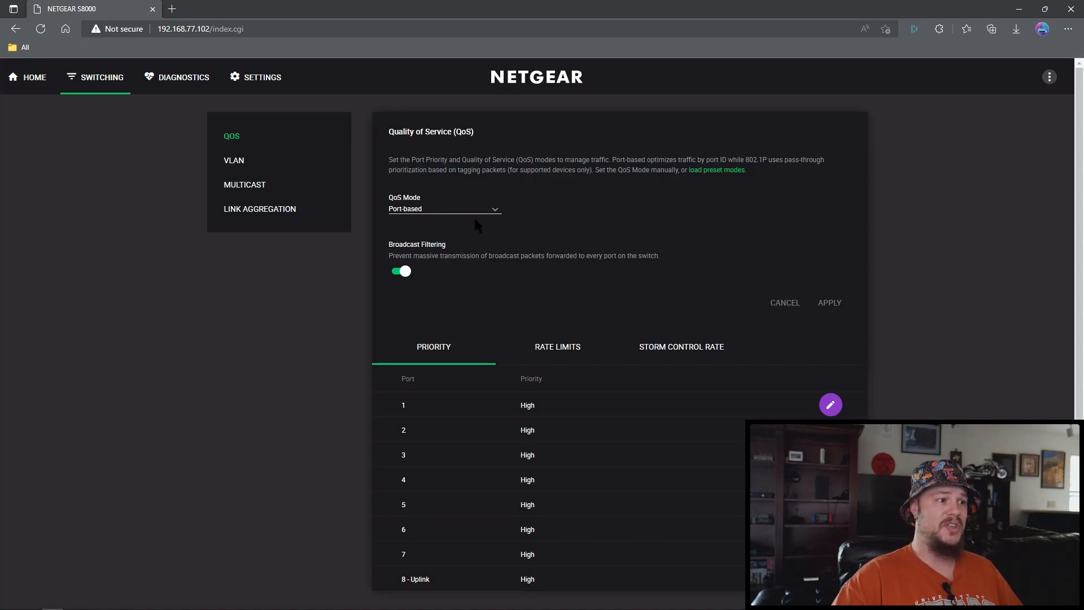
{"action": "mouse_move", "coordinate": [398, 213]}
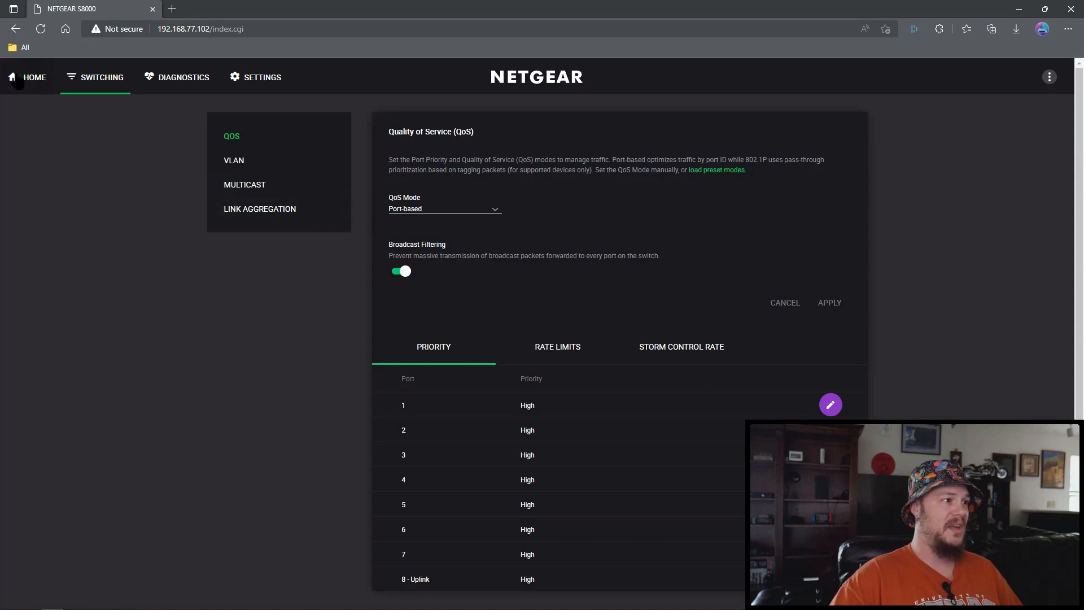
{"action": "left_click", "coordinate": [34, 77]}
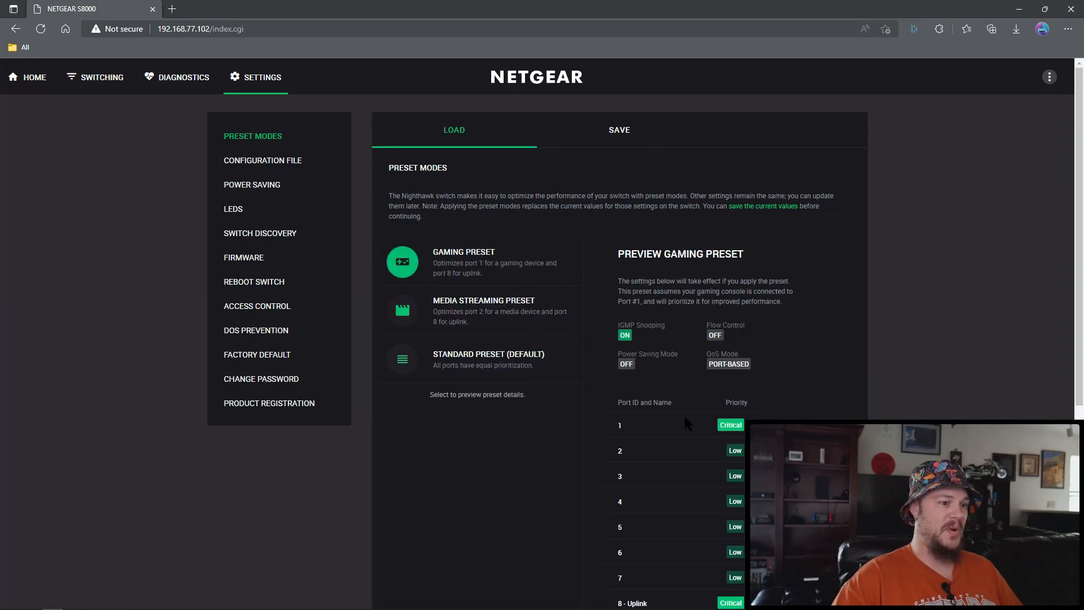
{"action": "mouse_move", "coordinate": [663, 431]}
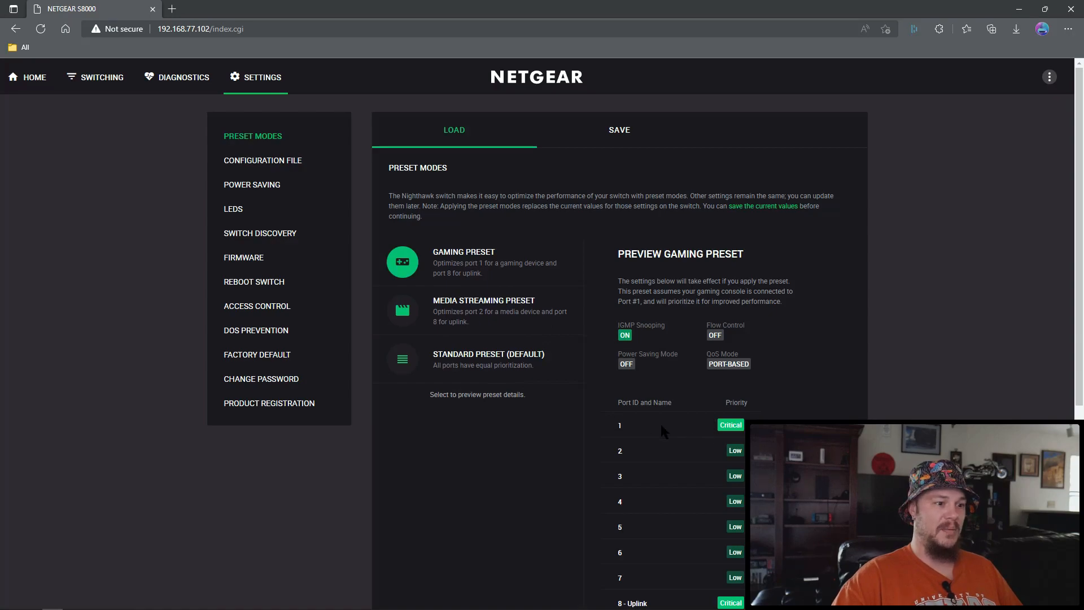
Preview the Standard Preset (Default), which gives every port High priority
{"action": "scroll", "scroll_direction": "down", "scroll_amount": 3}
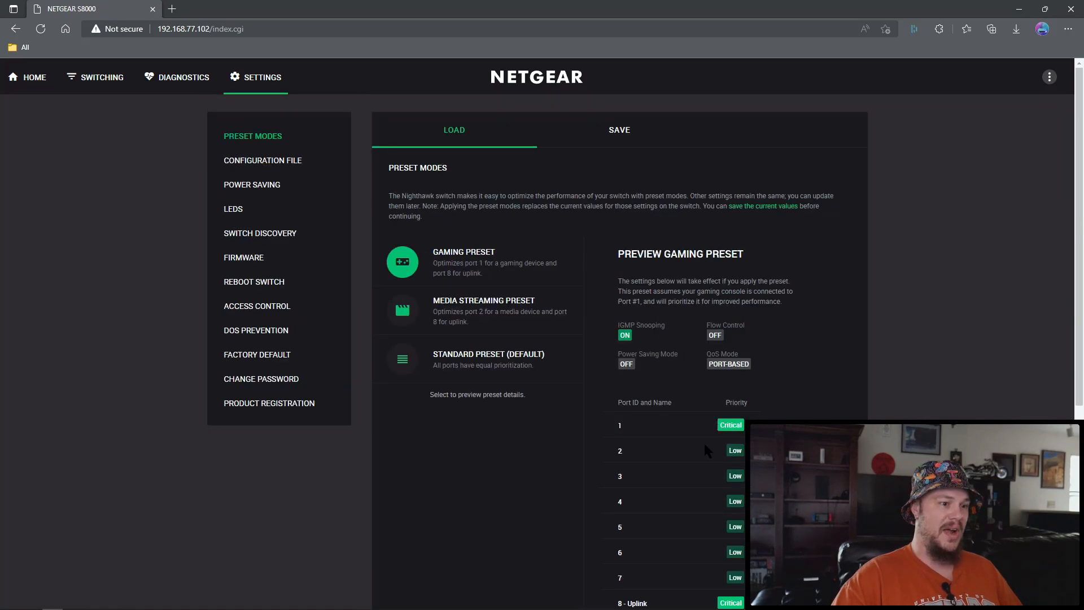
{"action": "mouse_move", "coordinate": [581, 391]}
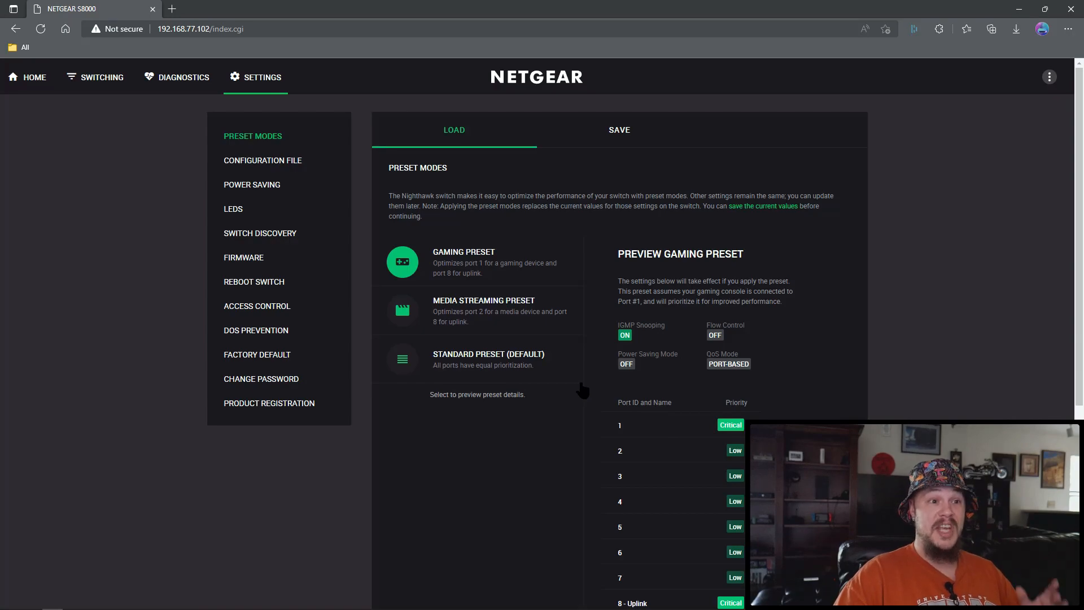
{"action": "mouse_move", "coordinate": [715, 400]}
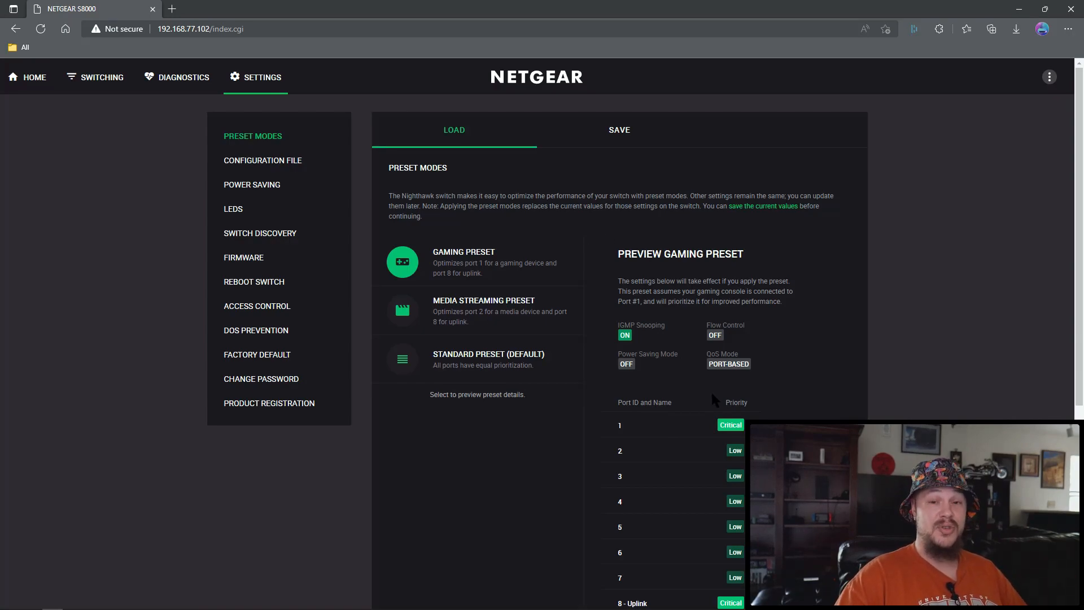
{"action": "mouse_move", "coordinate": [379, 319]}
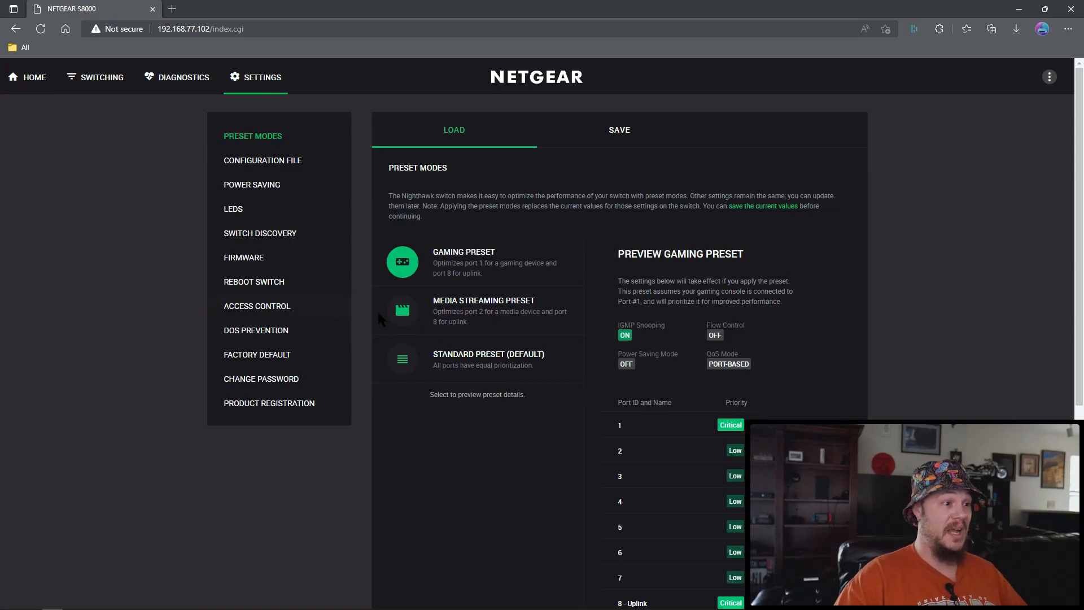
{"action": "left_click", "coordinate": [401, 359]}
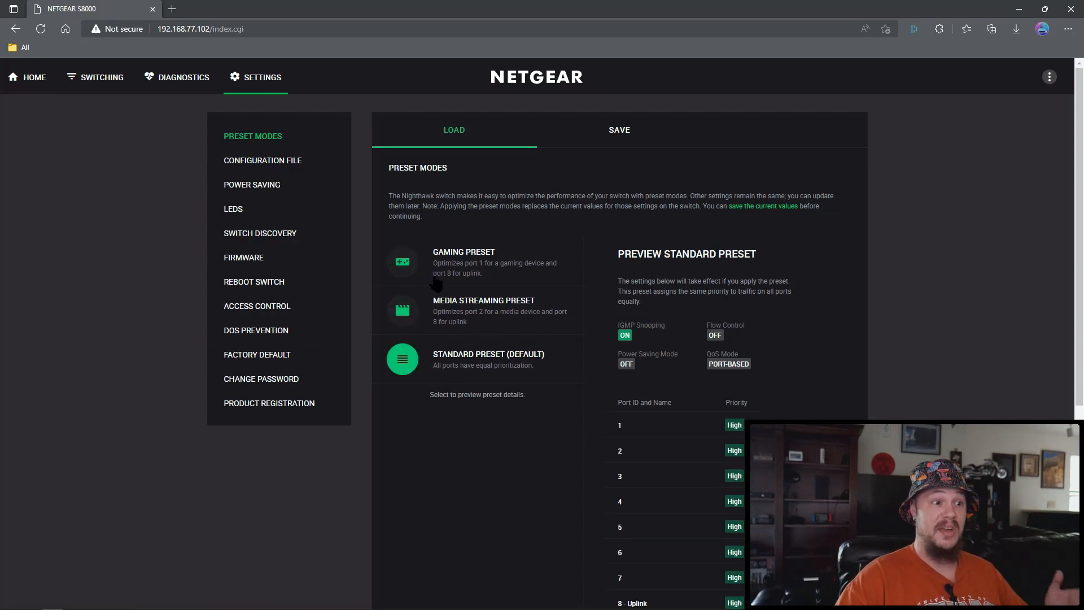
{"action": "mouse_move", "coordinate": [473, 312]}
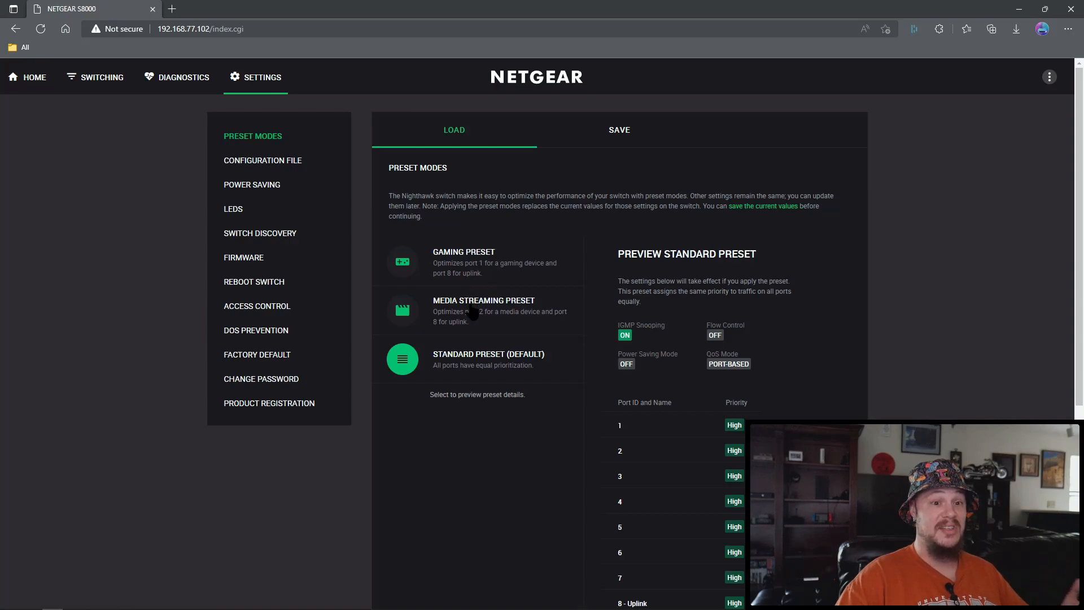
{"action": "mouse_move", "coordinate": [496, 270]}
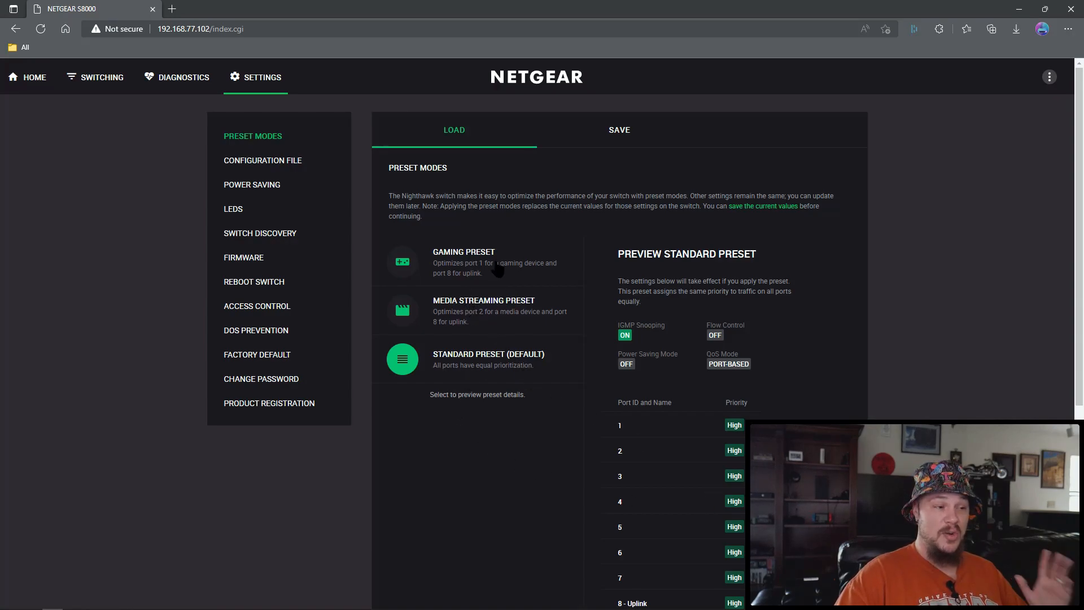
{"action": "mouse_move", "coordinate": [463, 429]}
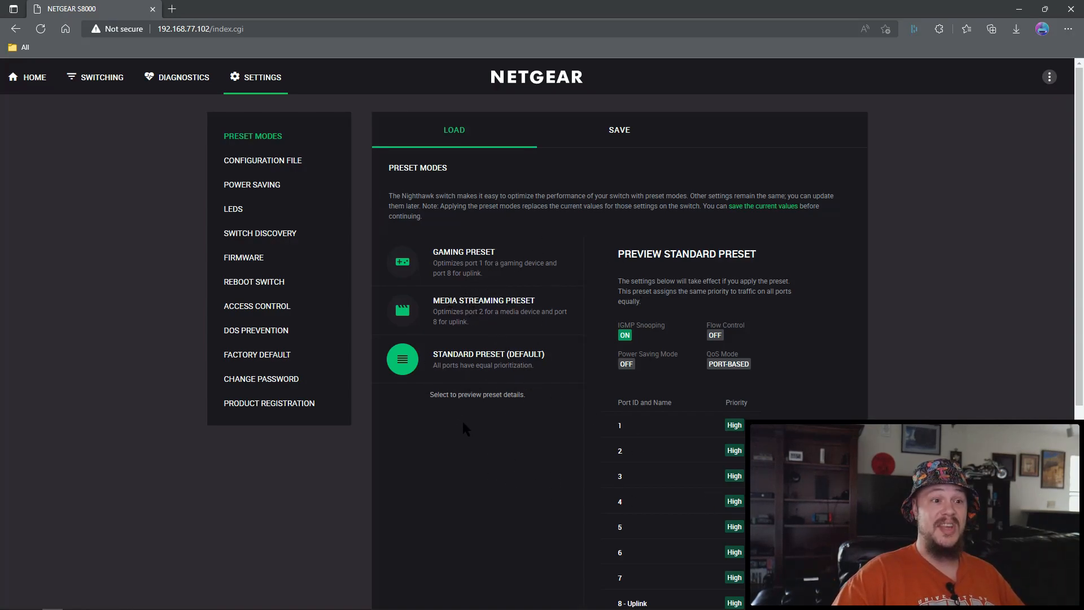
{"action": "mouse_move", "coordinate": [501, 376]}
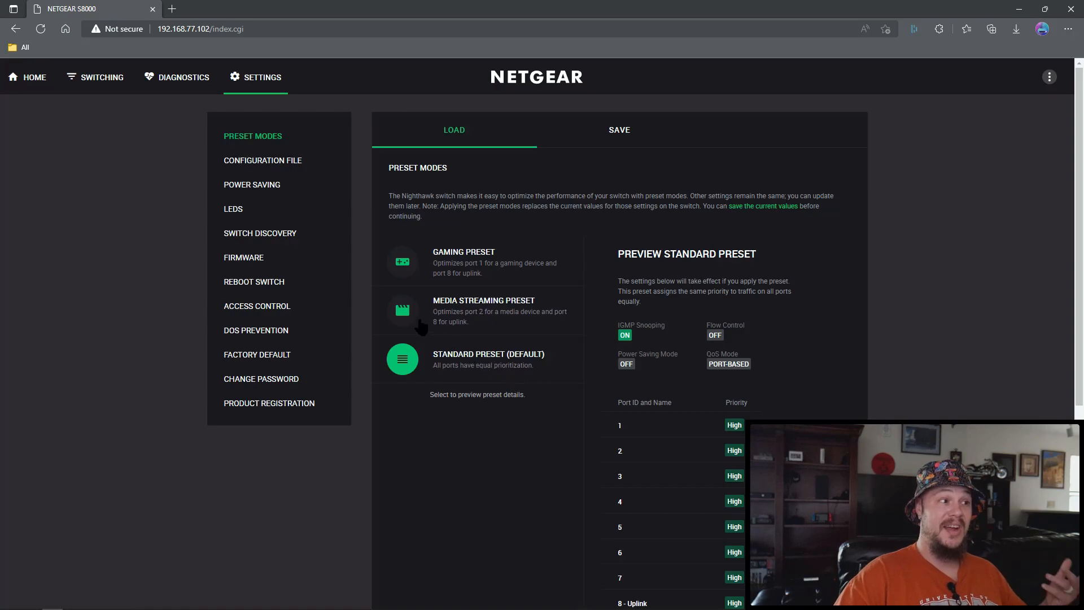
{"action": "mouse_move", "coordinate": [660, 396]}
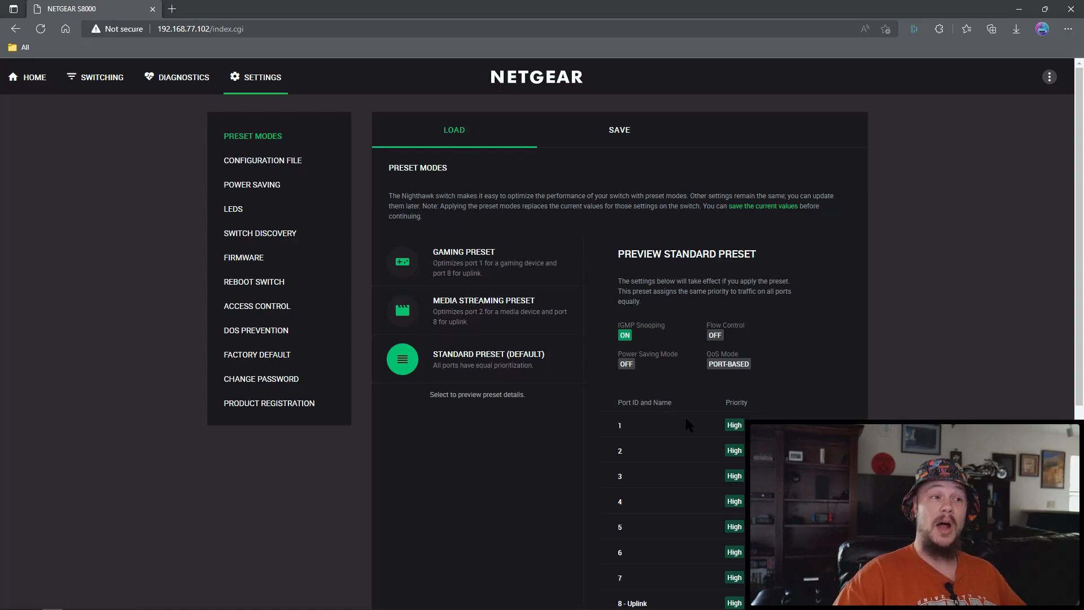
{"action": "mouse_move", "coordinate": [400, 286]}
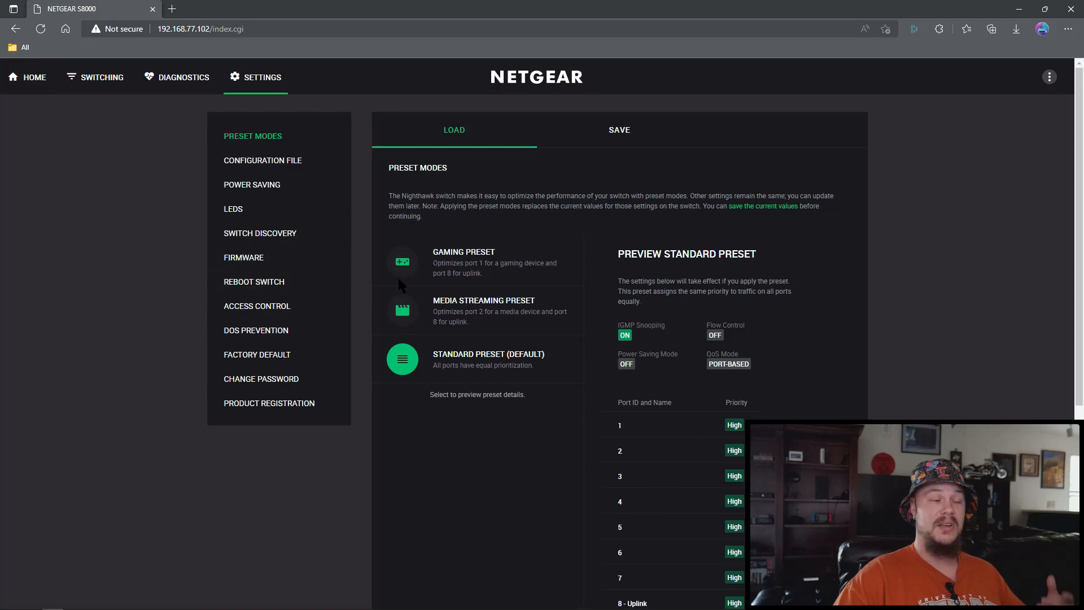
Set QoS Mode to 802.1P/DSCP and confirm erasing the current port-based QoS settings
{"action": "left_click", "coordinate": [102, 77]}
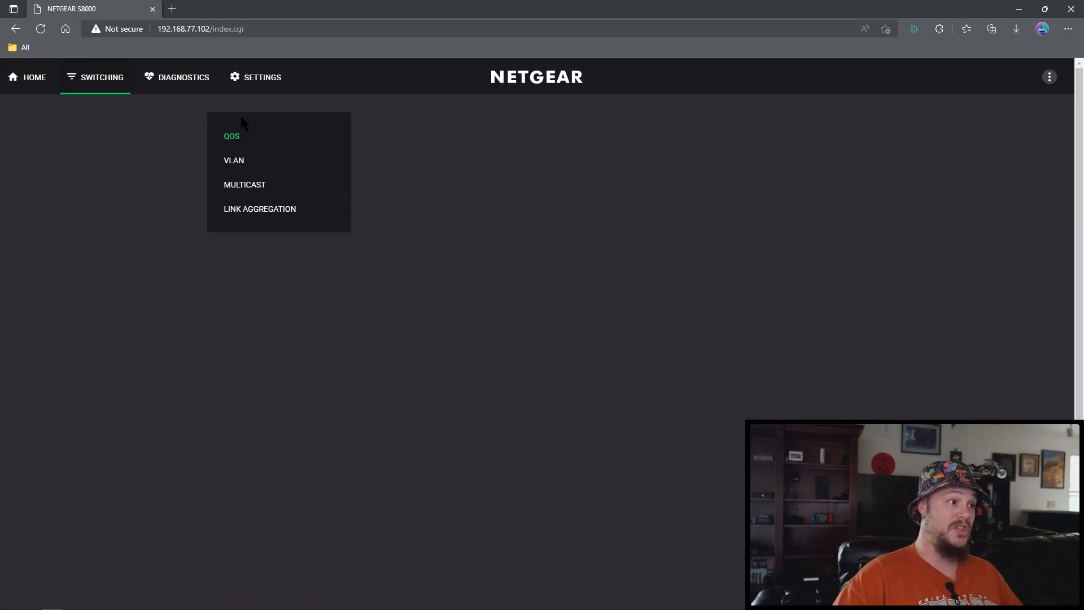
{"action": "left_click", "coordinate": [231, 136]}
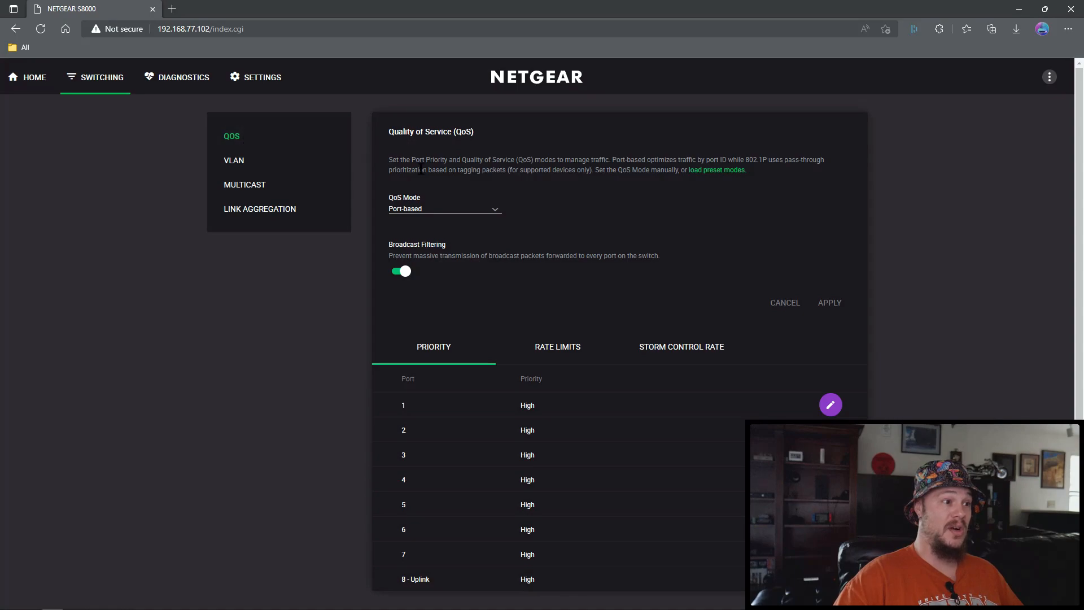
{"action": "left_click", "coordinate": [444, 209]}
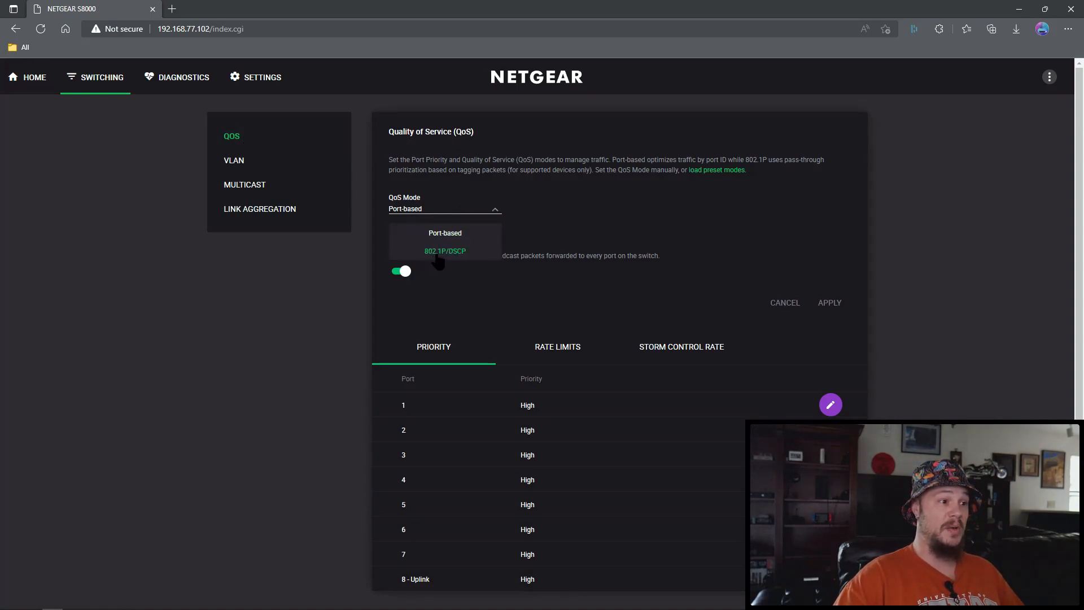
{"action": "left_click", "coordinate": [445, 250]}
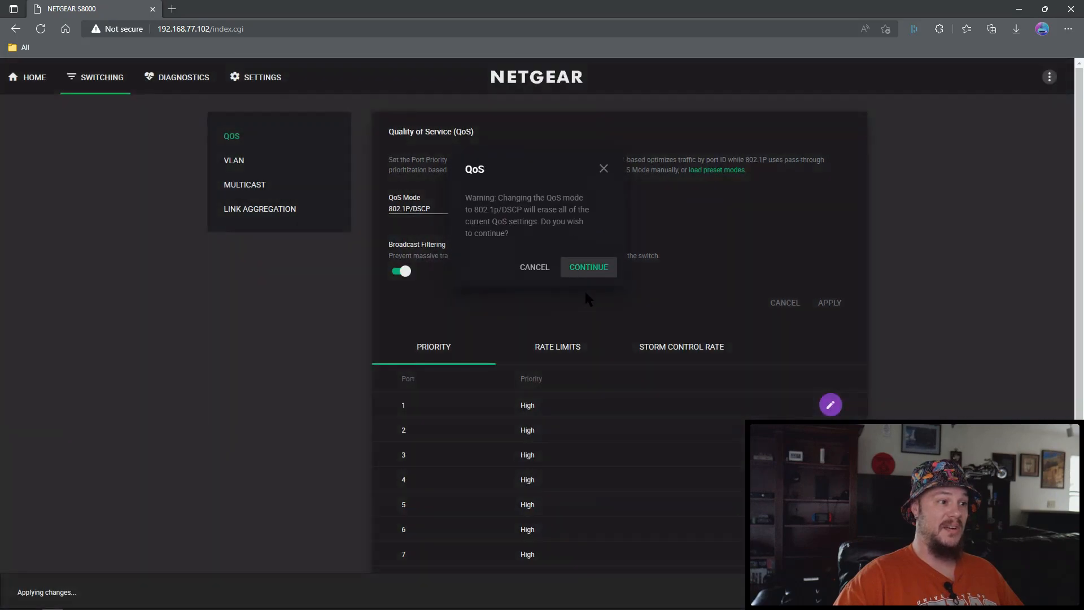
{"action": "left_click", "coordinate": [588, 267]}
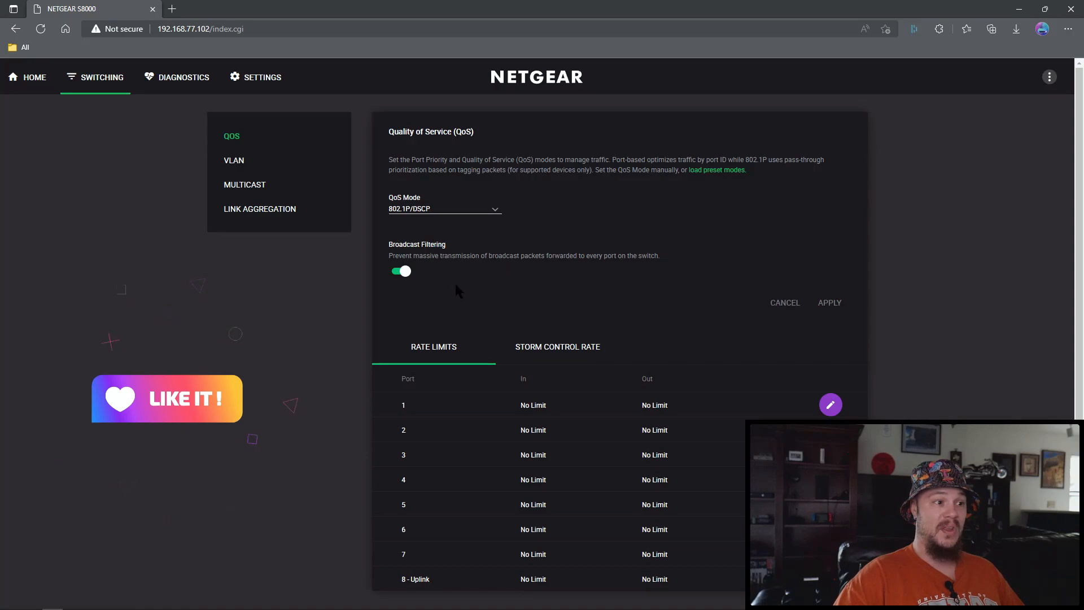
{"action": "mouse_move", "coordinate": [532, 301]}
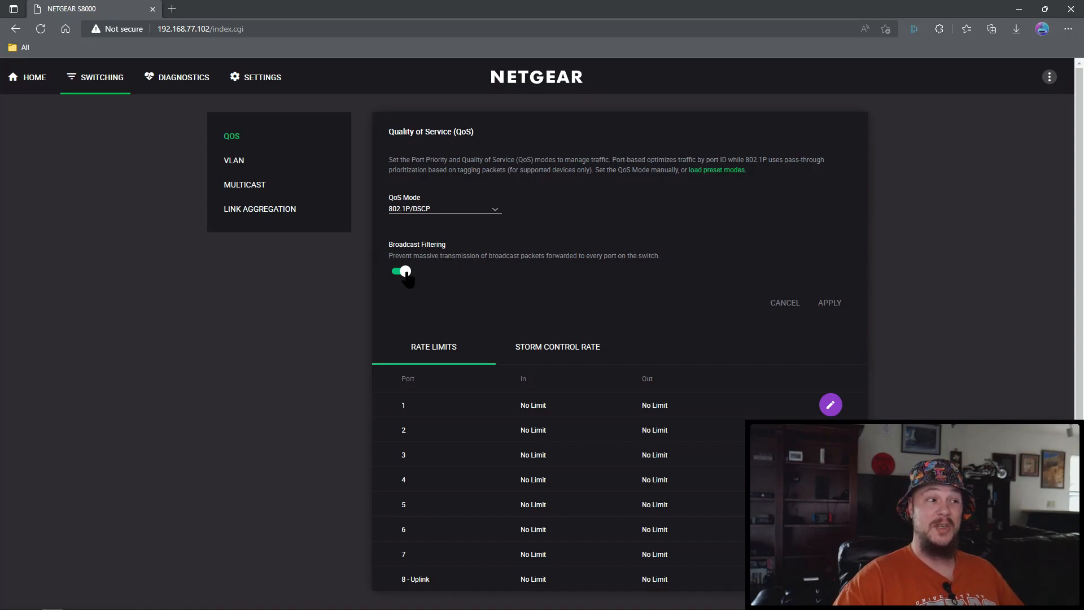
{"action": "mouse_move", "coordinate": [522, 290]}
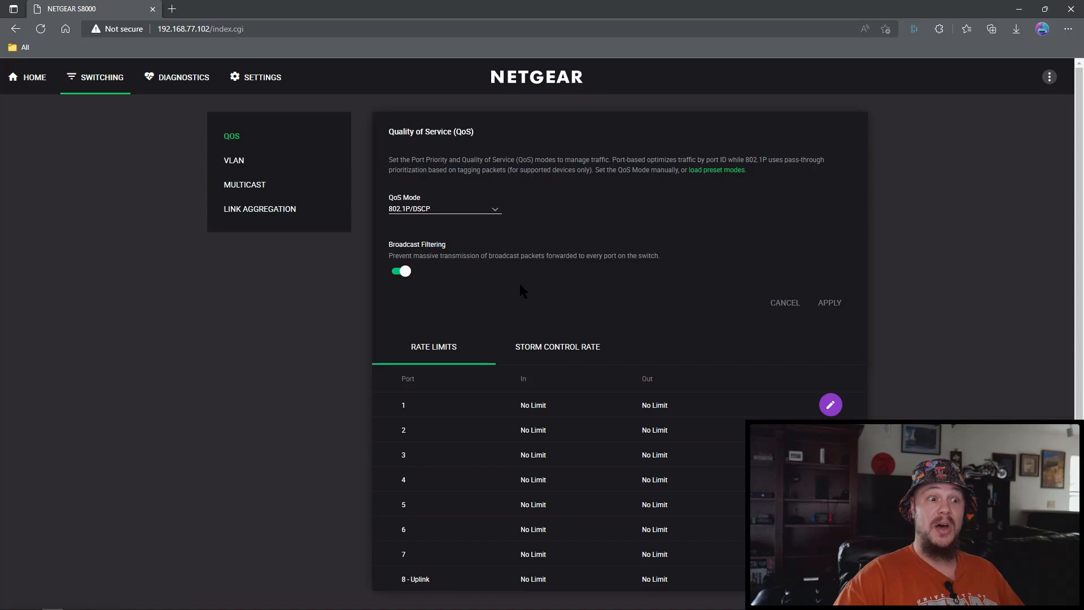
{"action": "mouse_move", "coordinate": [561, 293]}
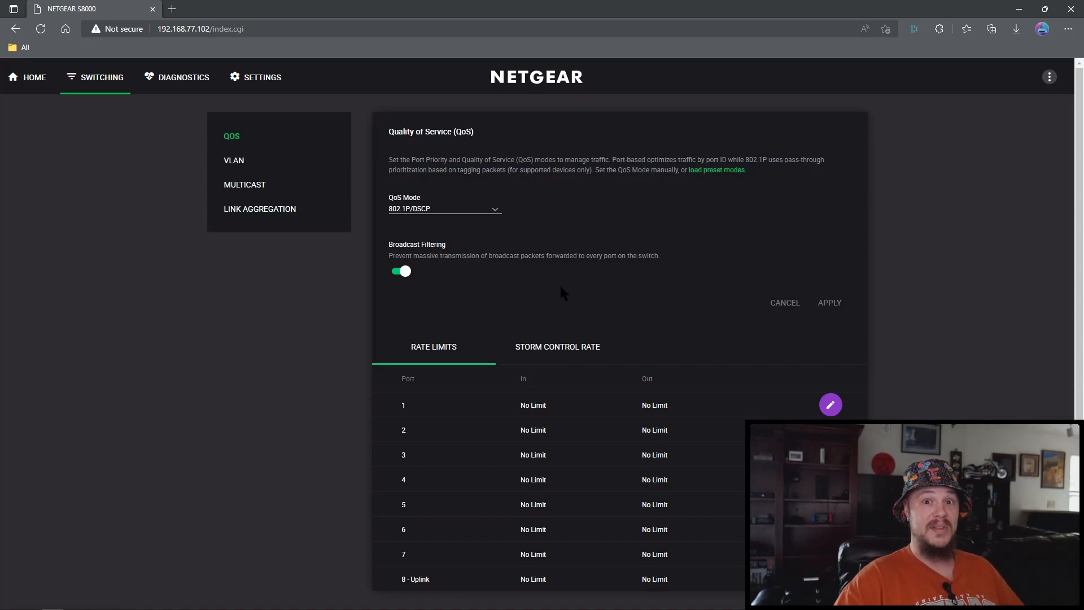
{"action": "mouse_move", "coordinate": [460, 285]}
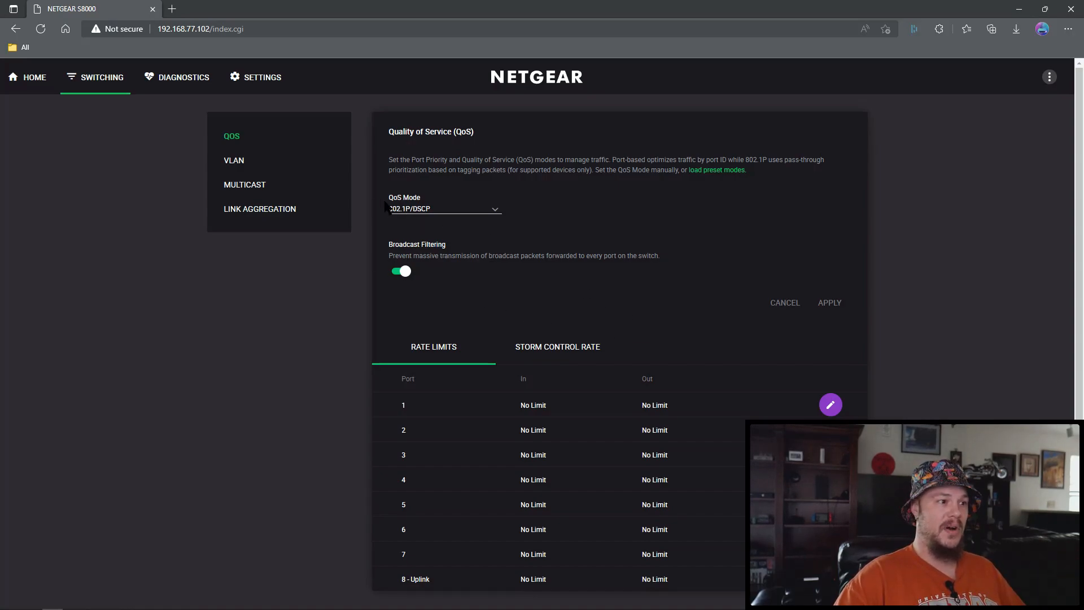
Set QoS mode back to Port-based and reload the switch's web page
{"action": "scroll", "scroll_direction": "down", "scroll_amount": 3}
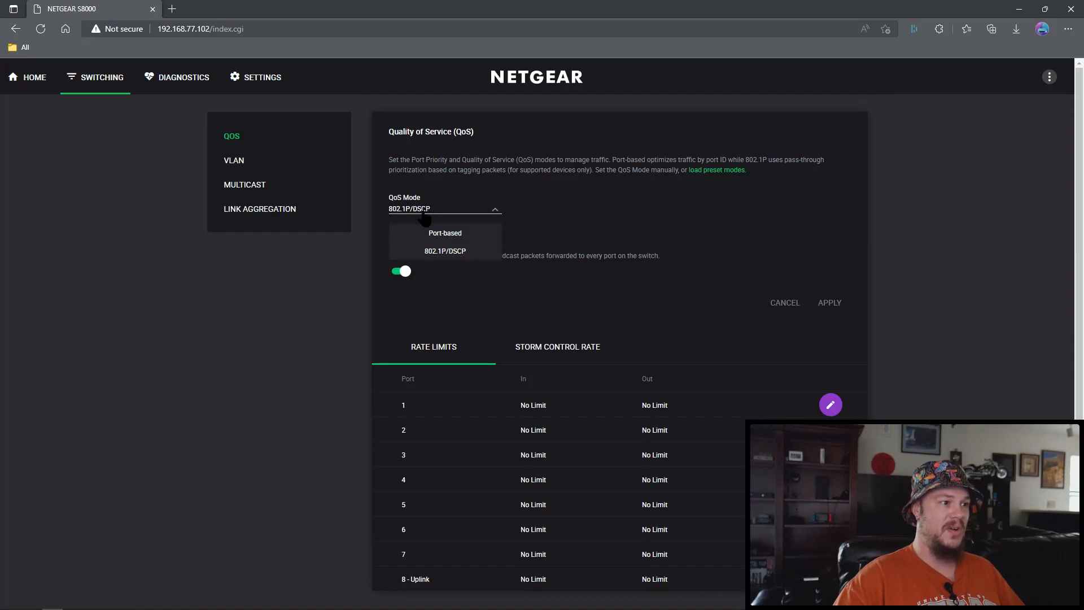
{"action": "left_click", "coordinate": [444, 233]}
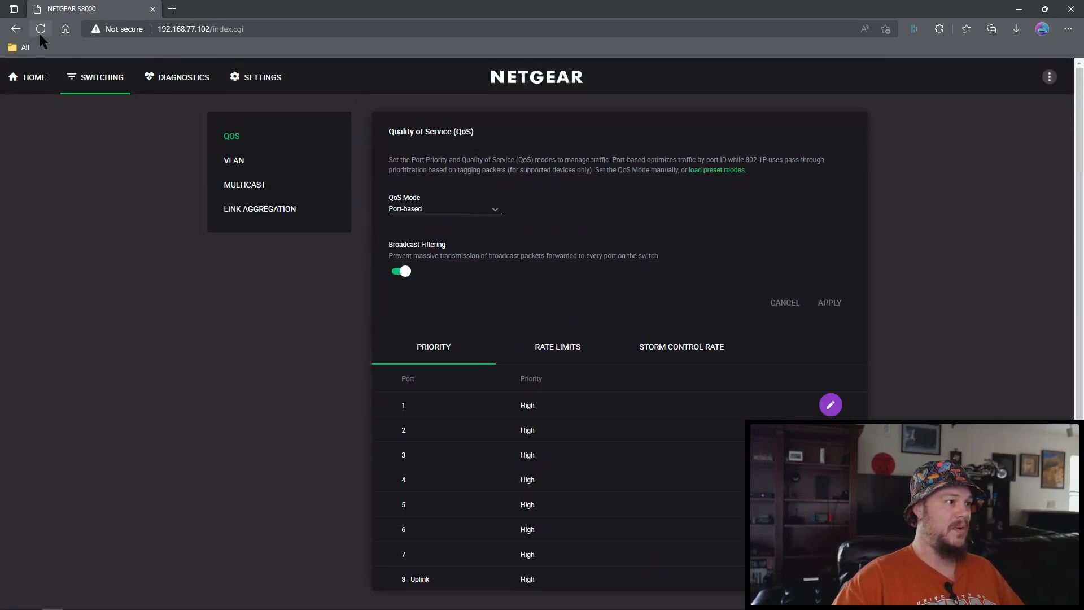
{"action": "left_click", "coordinate": [40, 29]}
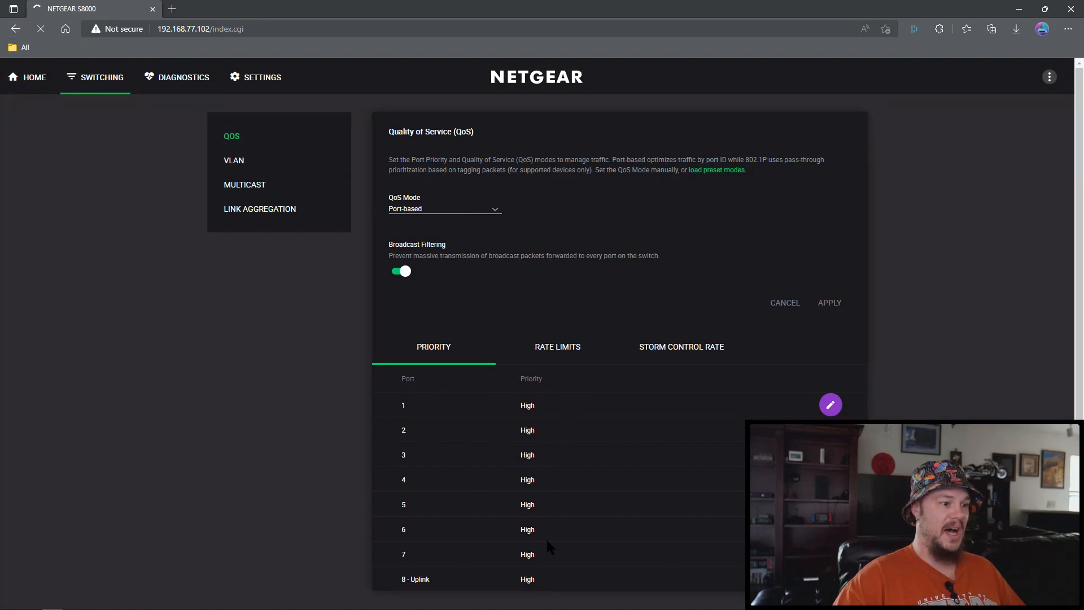
{"action": "left_click", "coordinate": [33, 77]}
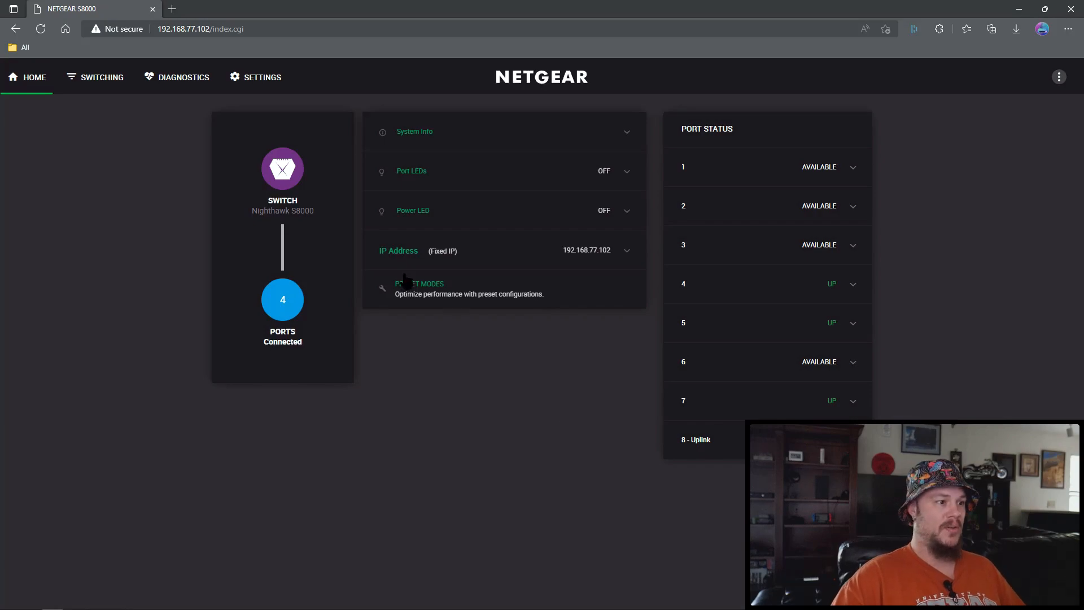
Reapply QoS Mode 802.1P/DSCP under Switching > QoS and confirm the change
{"action": "left_click", "coordinate": [101, 77]}
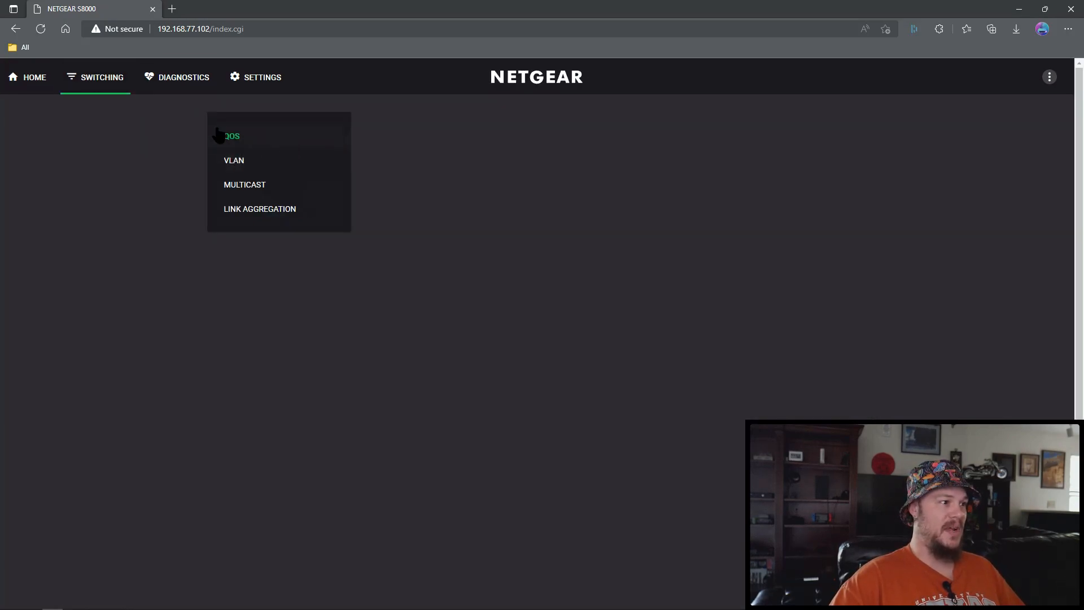
{"action": "left_click", "coordinate": [232, 136]}
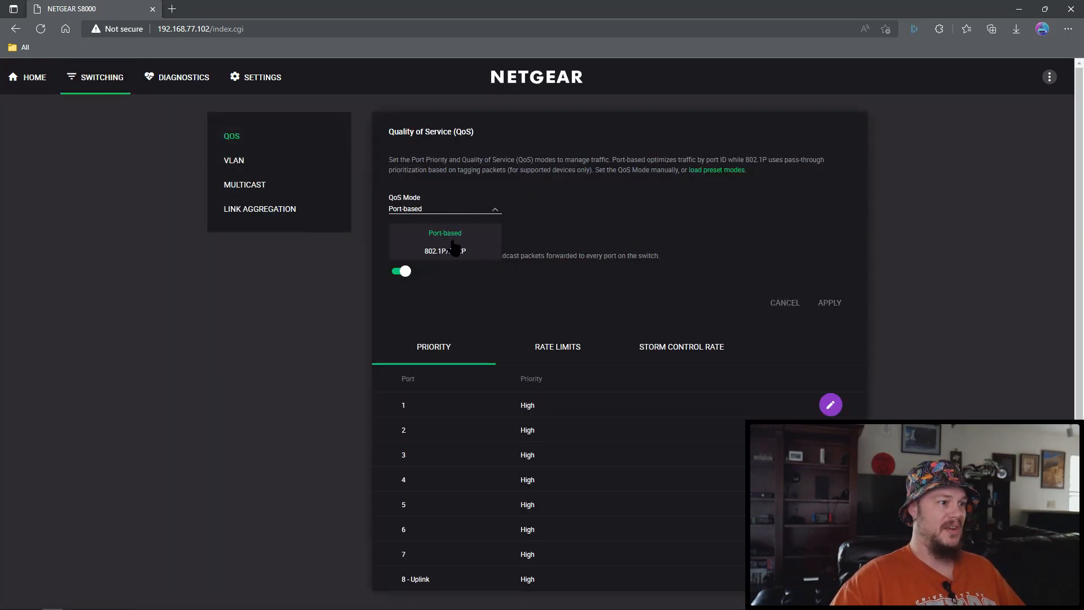
{"action": "left_click", "coordinate": [445, 250]}
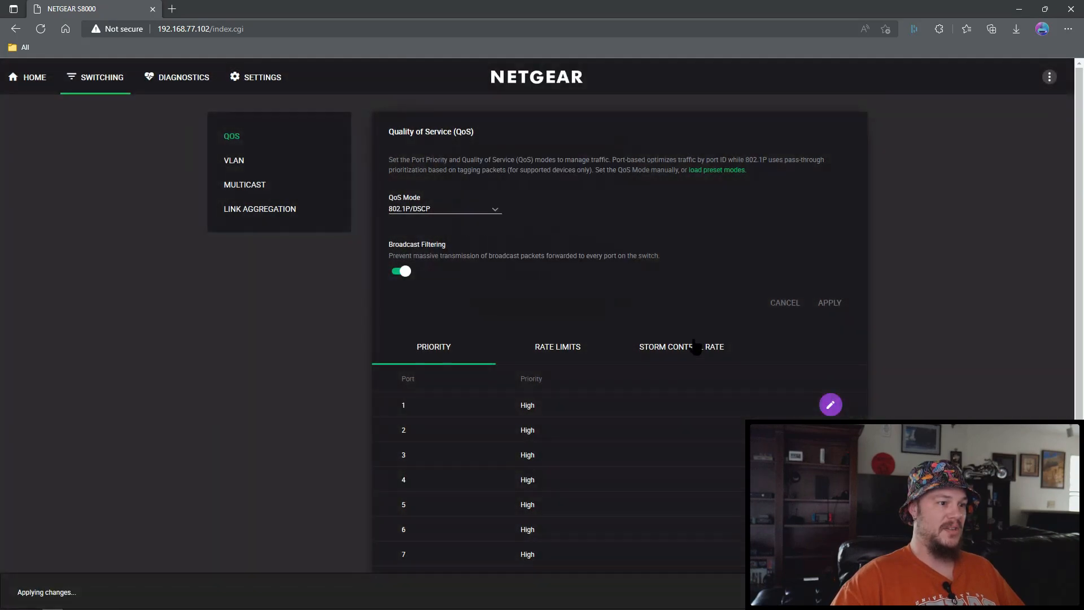
{"action": "left_click", "coordinate": [558, 346]}
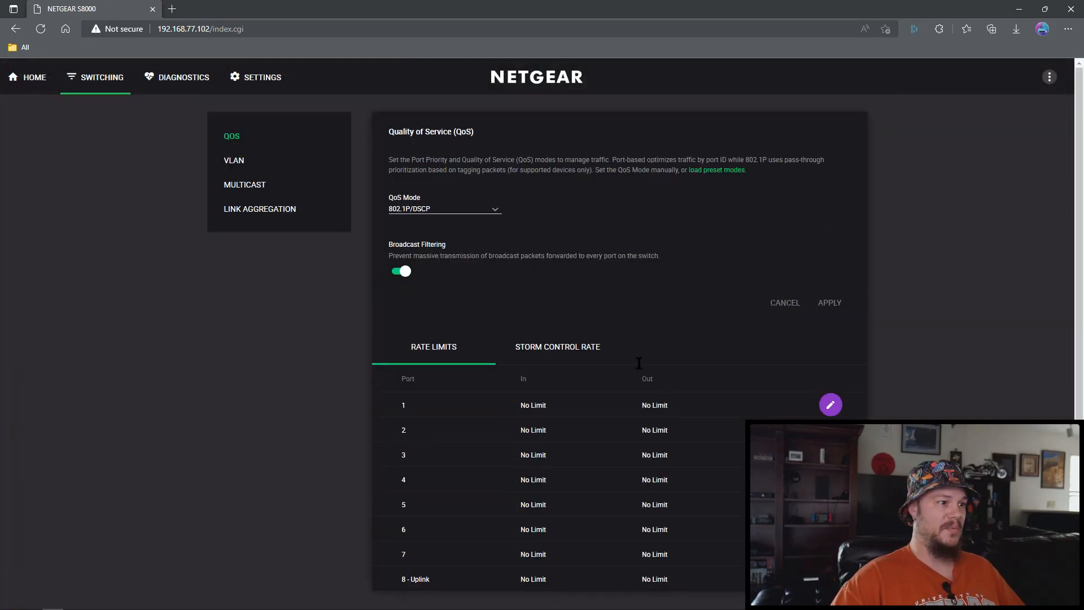
{"action": "mouse_move", "coordinate": [233, 159]}
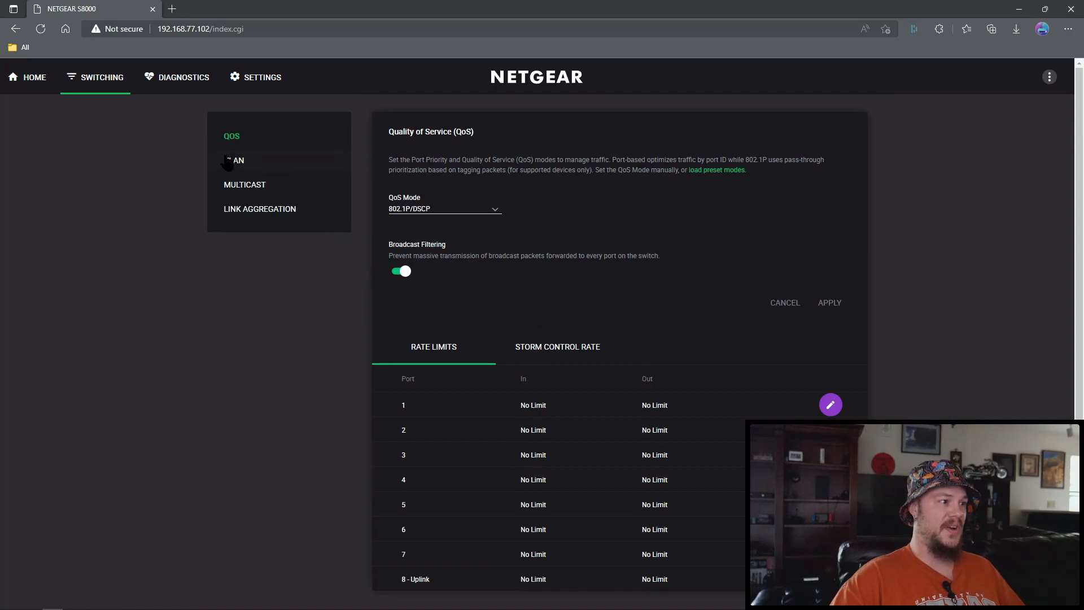
Review VLAN and Multicast (IGMP snooping) settings, then show Link Aggregation with LAG 1 and LAG 2 off
{"action": "left_click", "coordinate": [234, 159]}
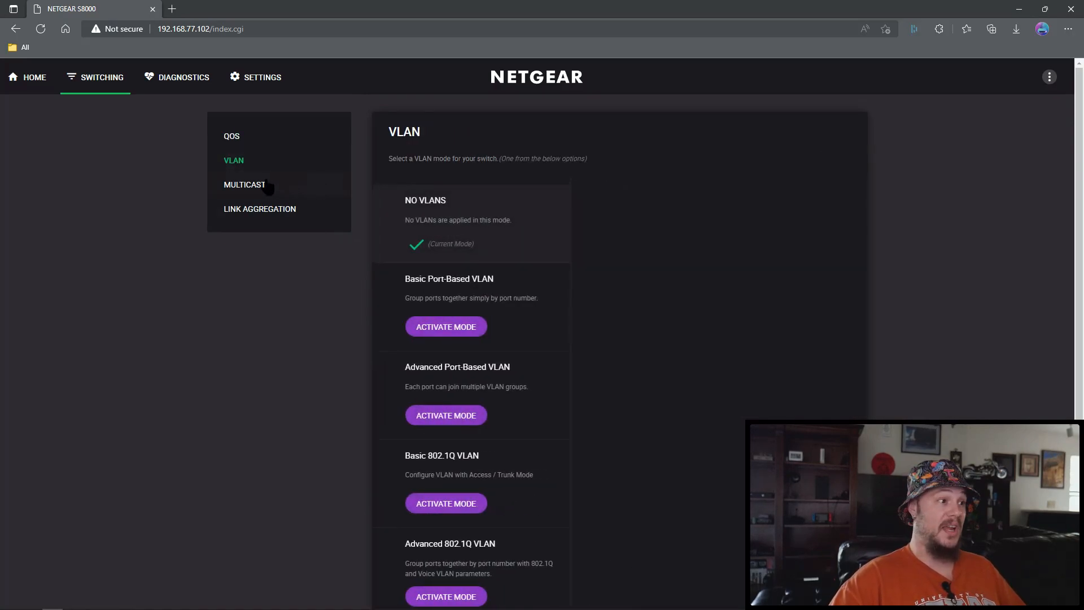
{"action": "left_click", "coordinate": [244, 184]}
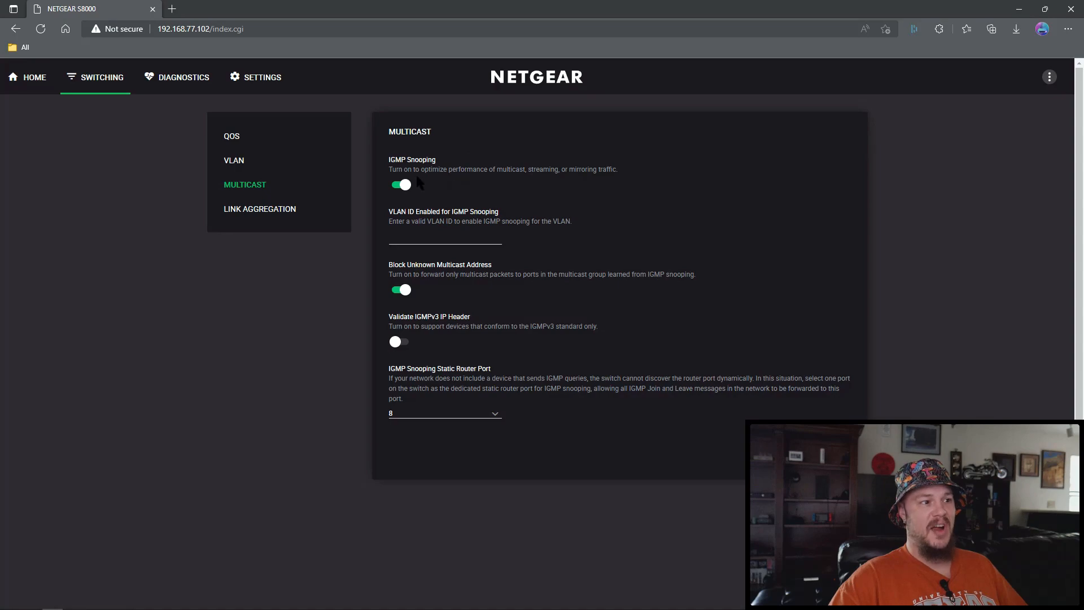
{"action": "mouse_move", "coordinate": [428, 183]}
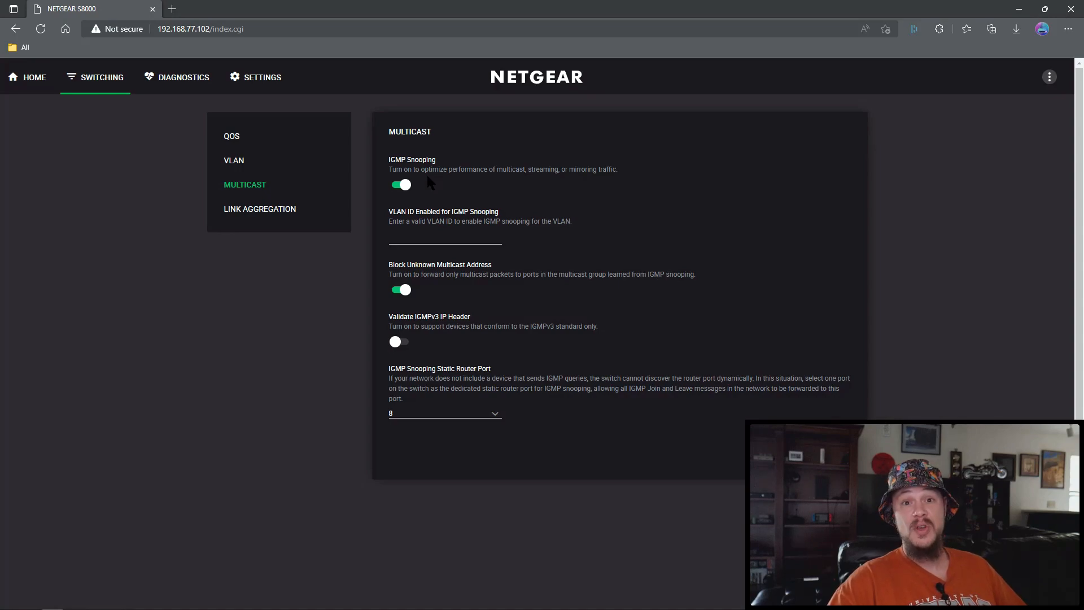
{"action": "mouse_move", "coordinate": [501, 199]}
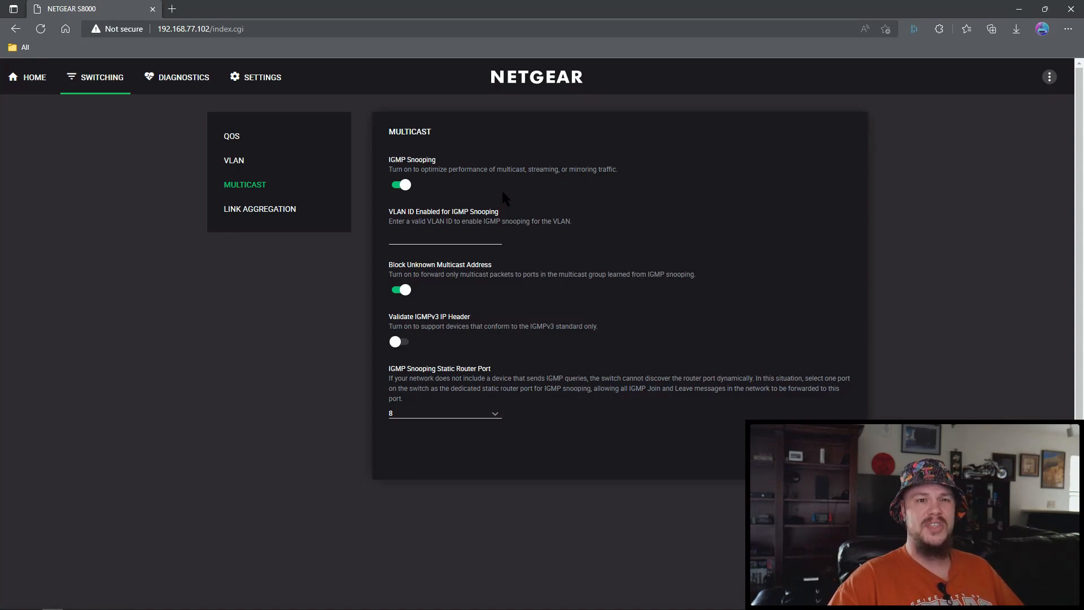
{"action": "mouse_move", "coordinate": [447, 303]}
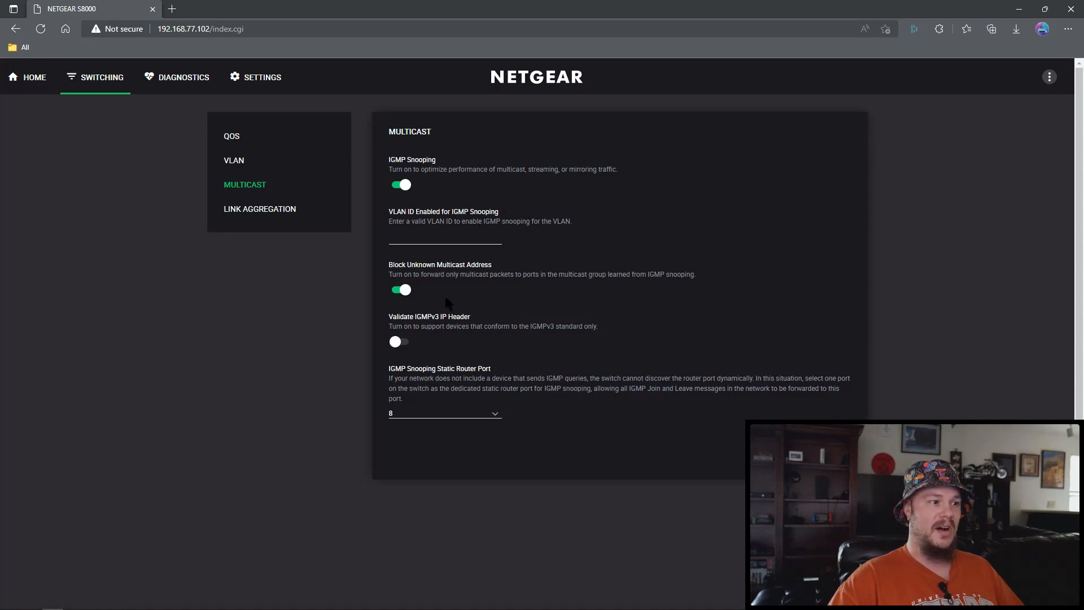
{"action": "mouse_move", "coordinate": [381, 293]}
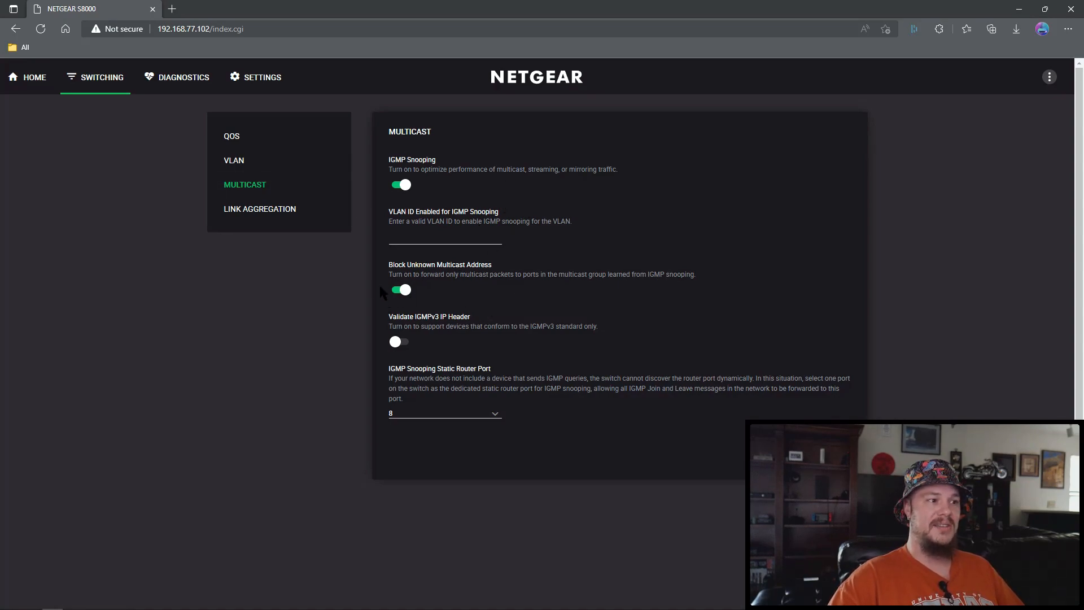
{"action": "mouse_move", "coordinate": [435, 311]}
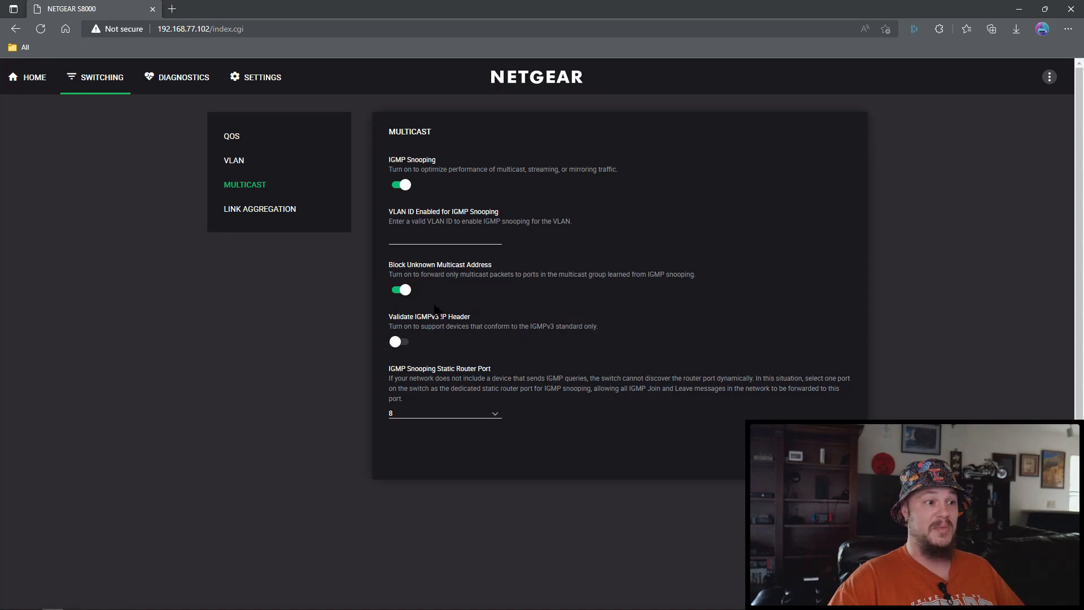
{"action": "mouse_move", "coordinate": [449, 299]}
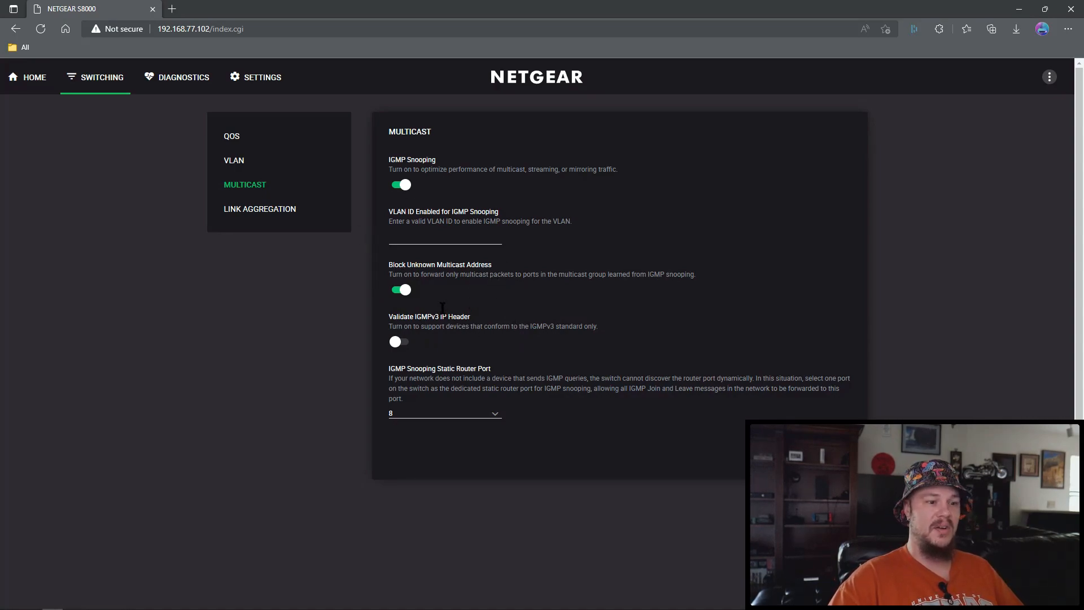
{"action": "mouse_move", "coordinate": [442, 293]}
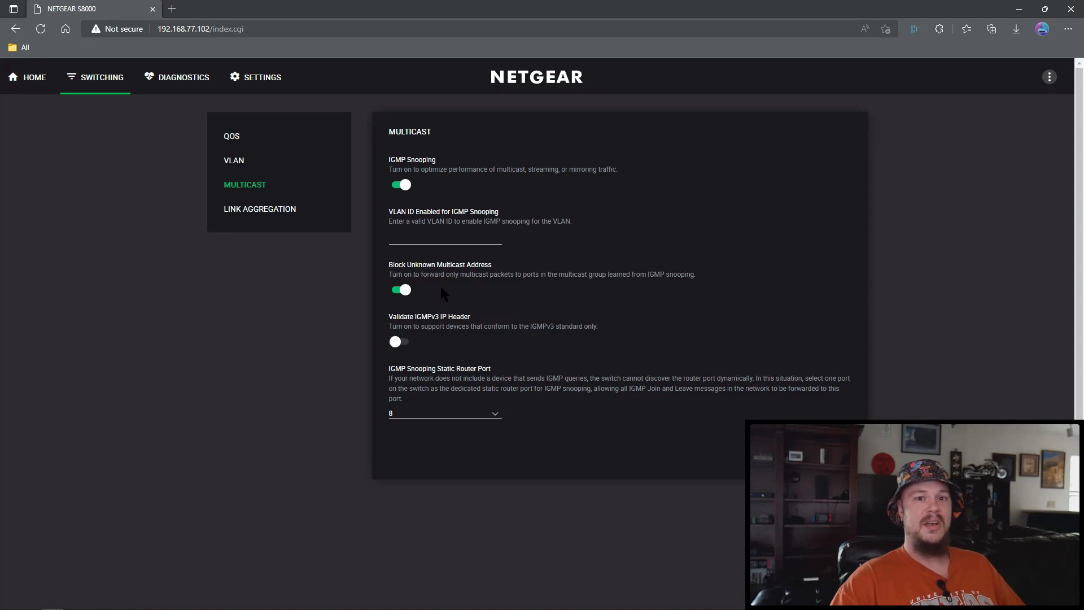
{"action": "mouse_move", "coordinate": [390, 263]}
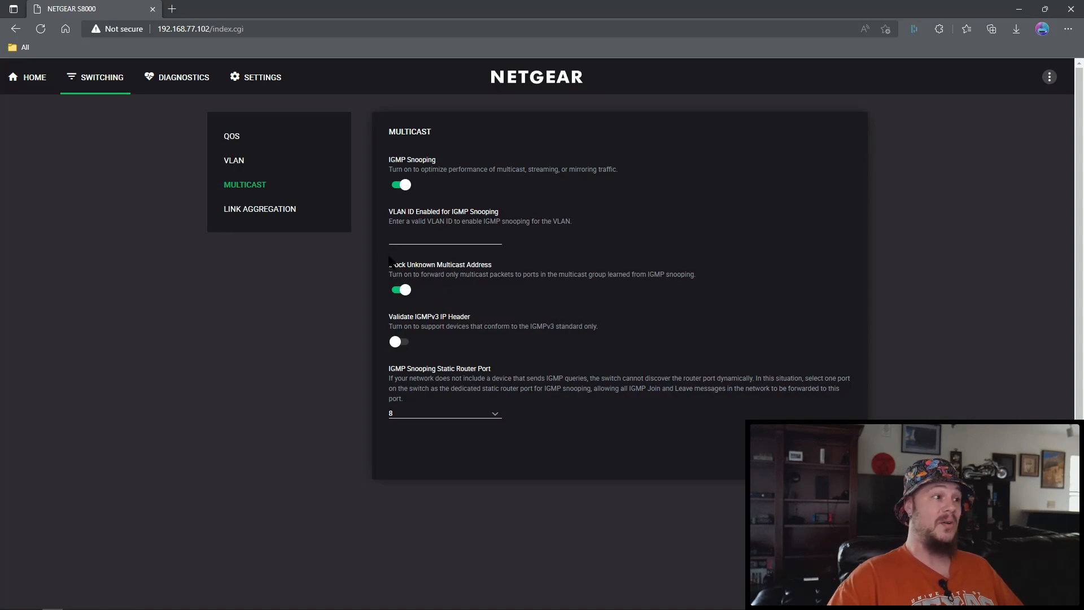
{"action": "left_click", "coordinate": [260, 208]}
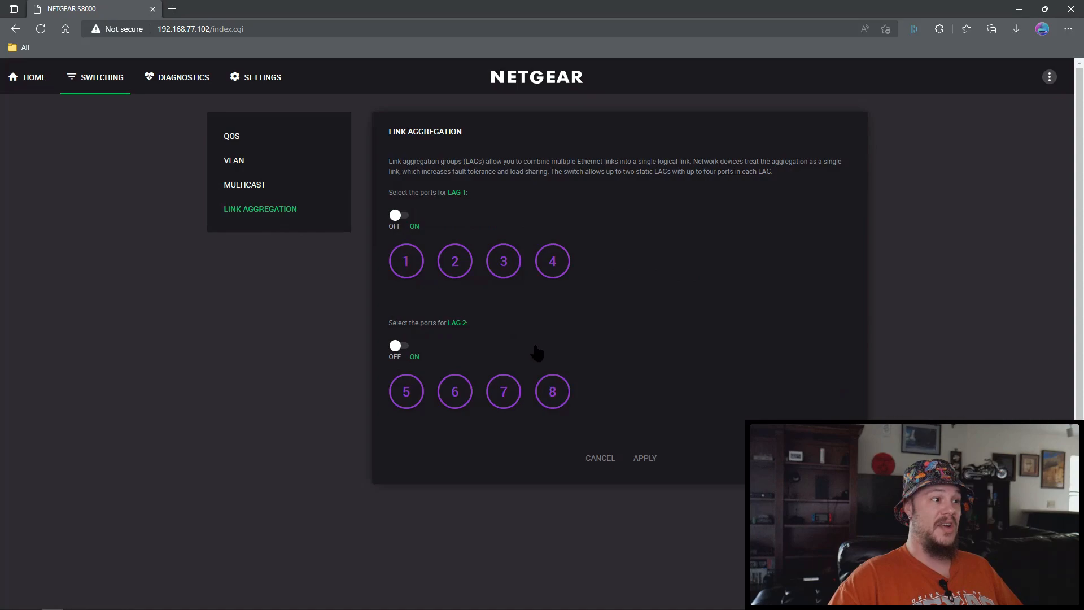
{"action": "mouse_move", "coordinate": [372, 266]}
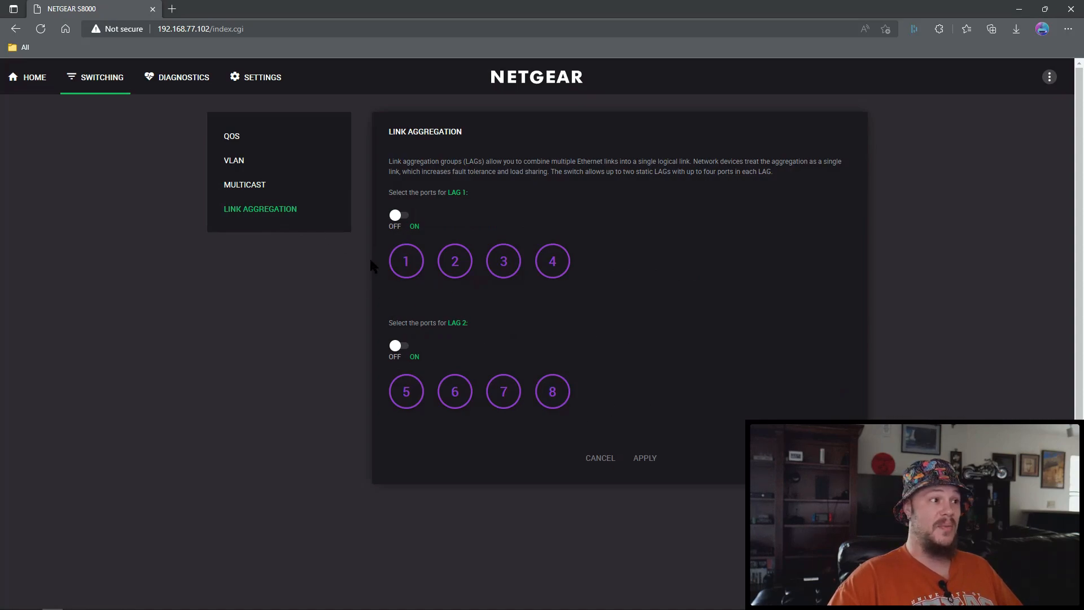